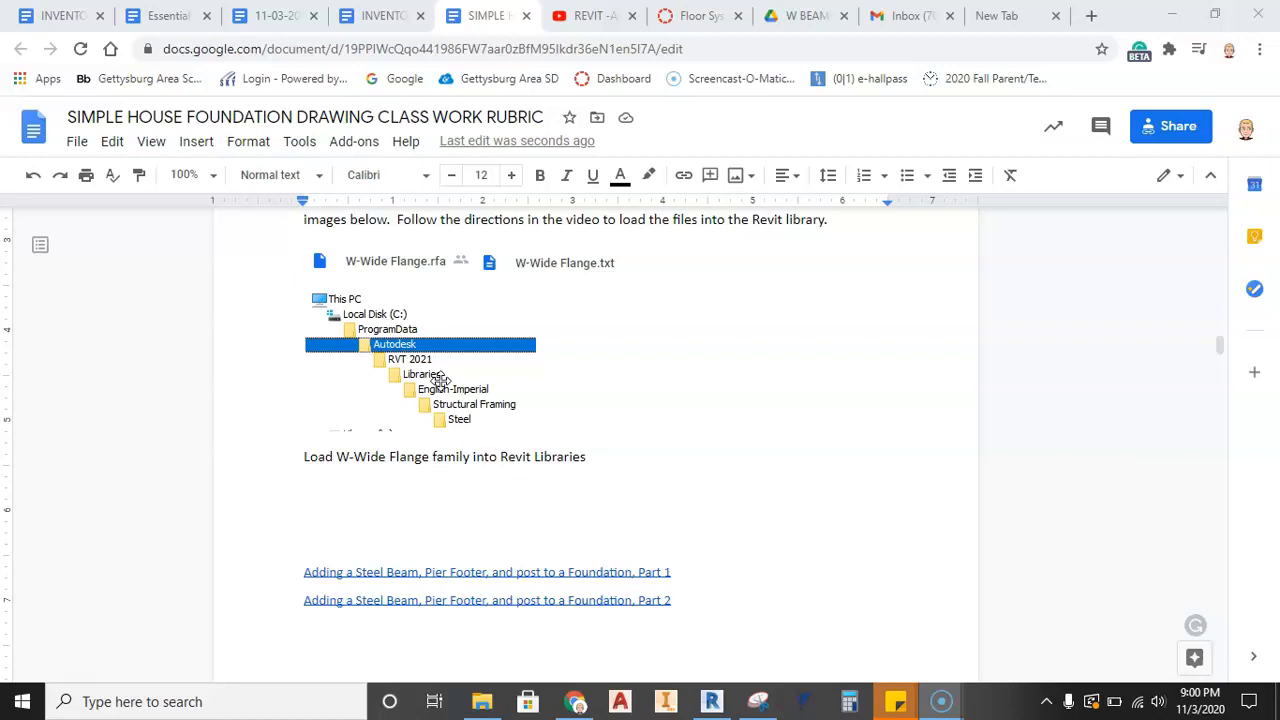
pyautogui.moveTo(437, 308)
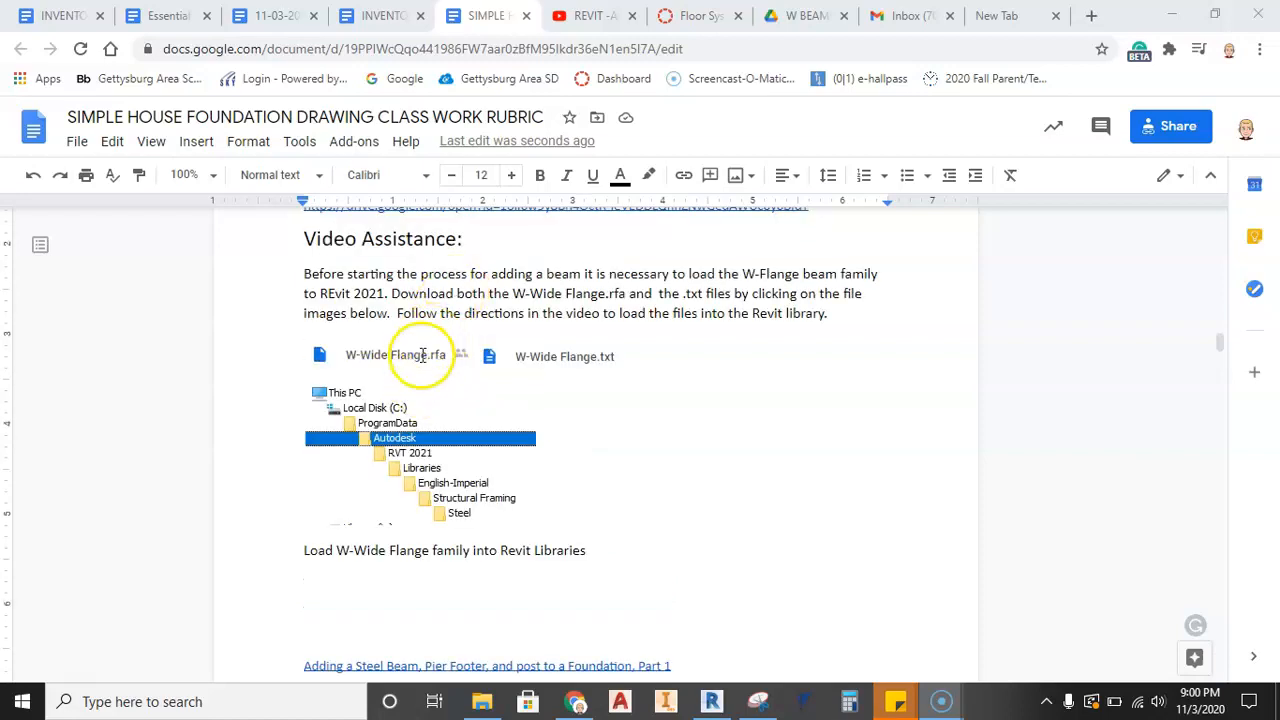
pyautogui.moveTo(440, 355)
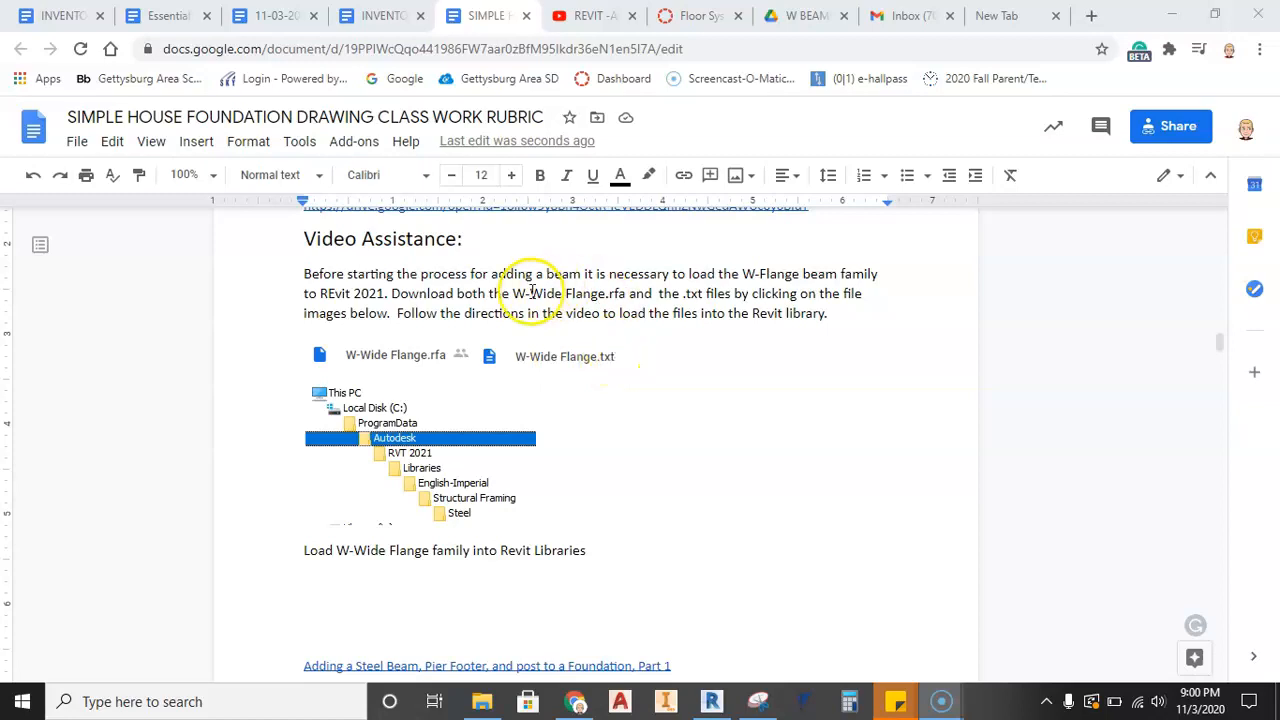
# Download W-Wide Flange.rfa and W-Wide Flange.txt from their Drive links in the rubric
pyautogui.click(395, 355)
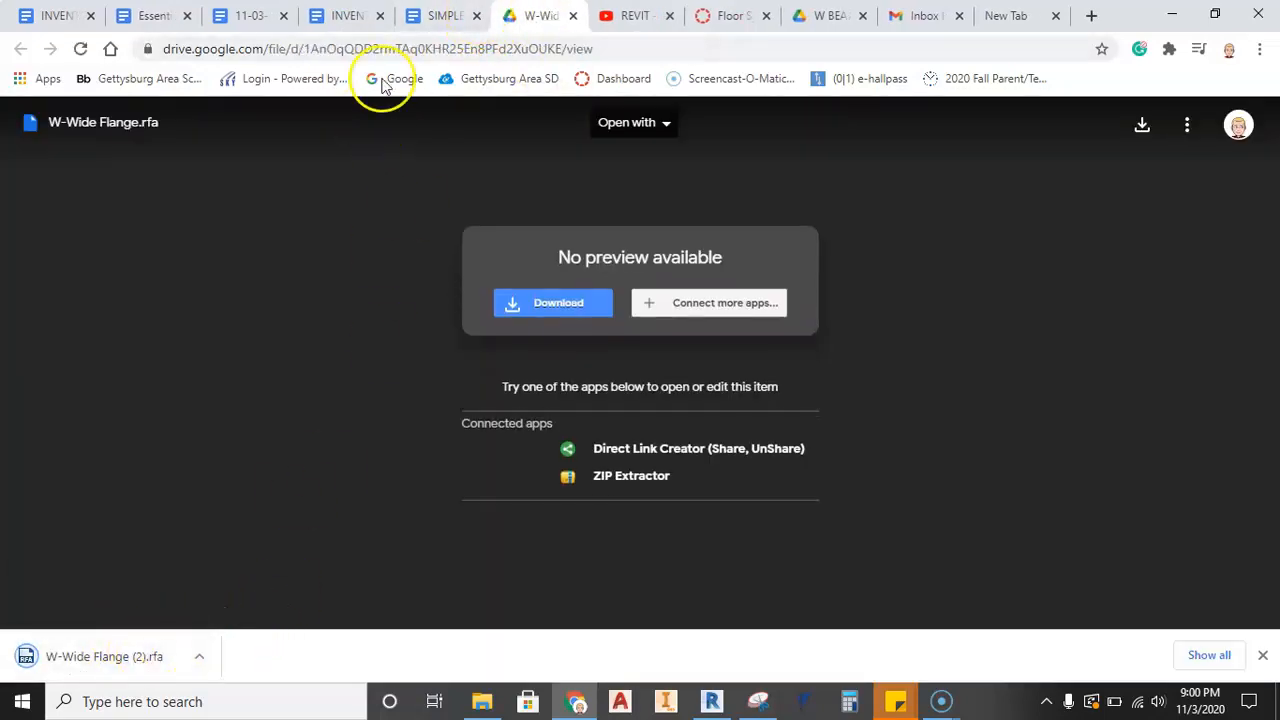
pyautogui.click(440, 15)
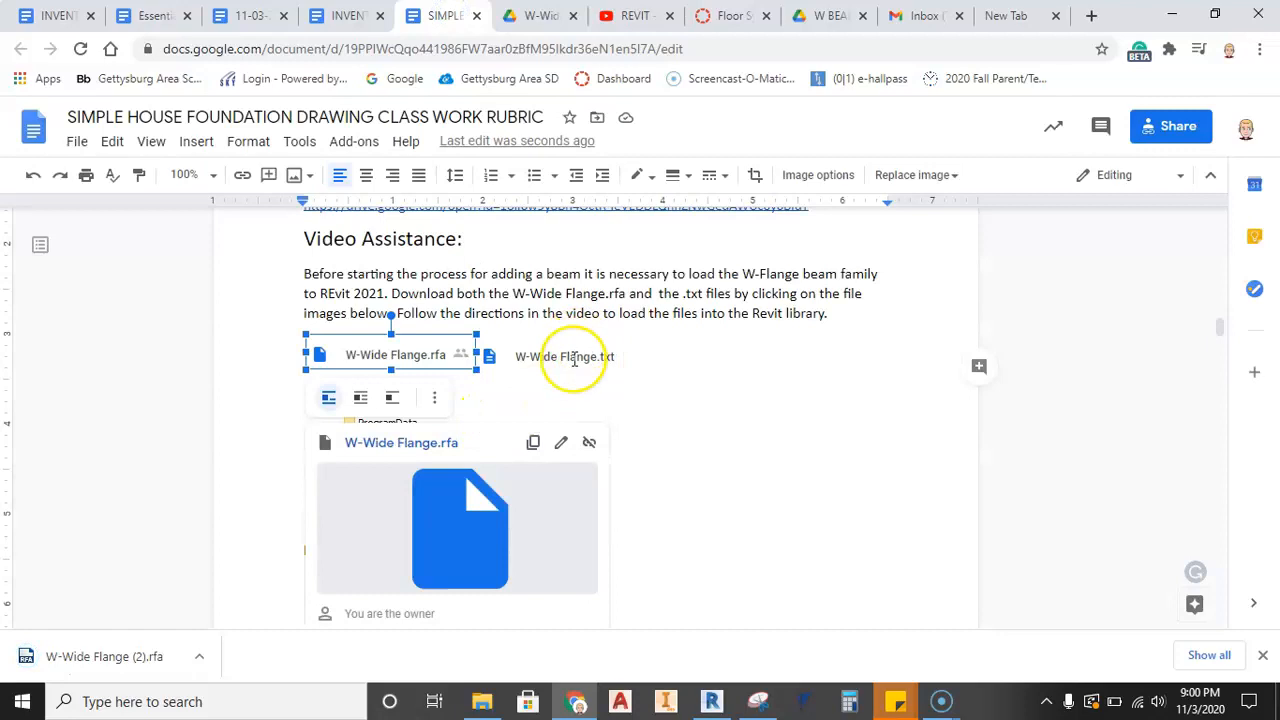
pyautogui.click(565, 356)
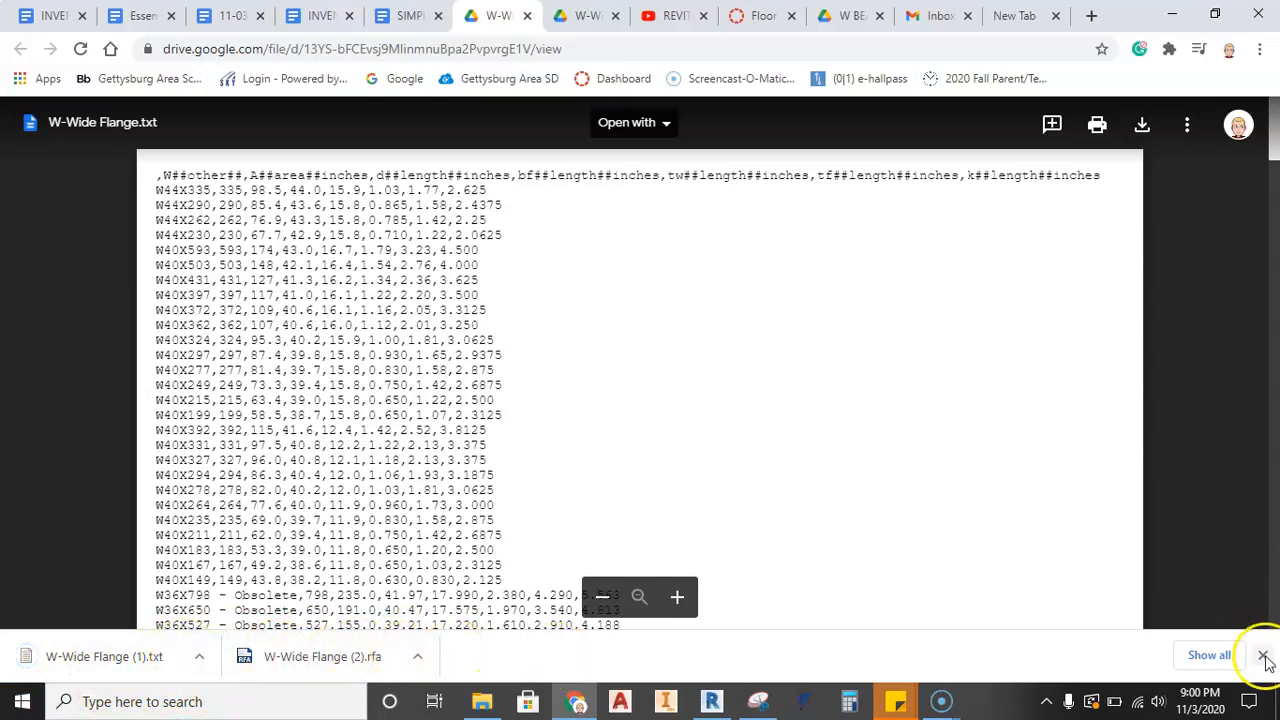
pyautogui.scroll(-3)
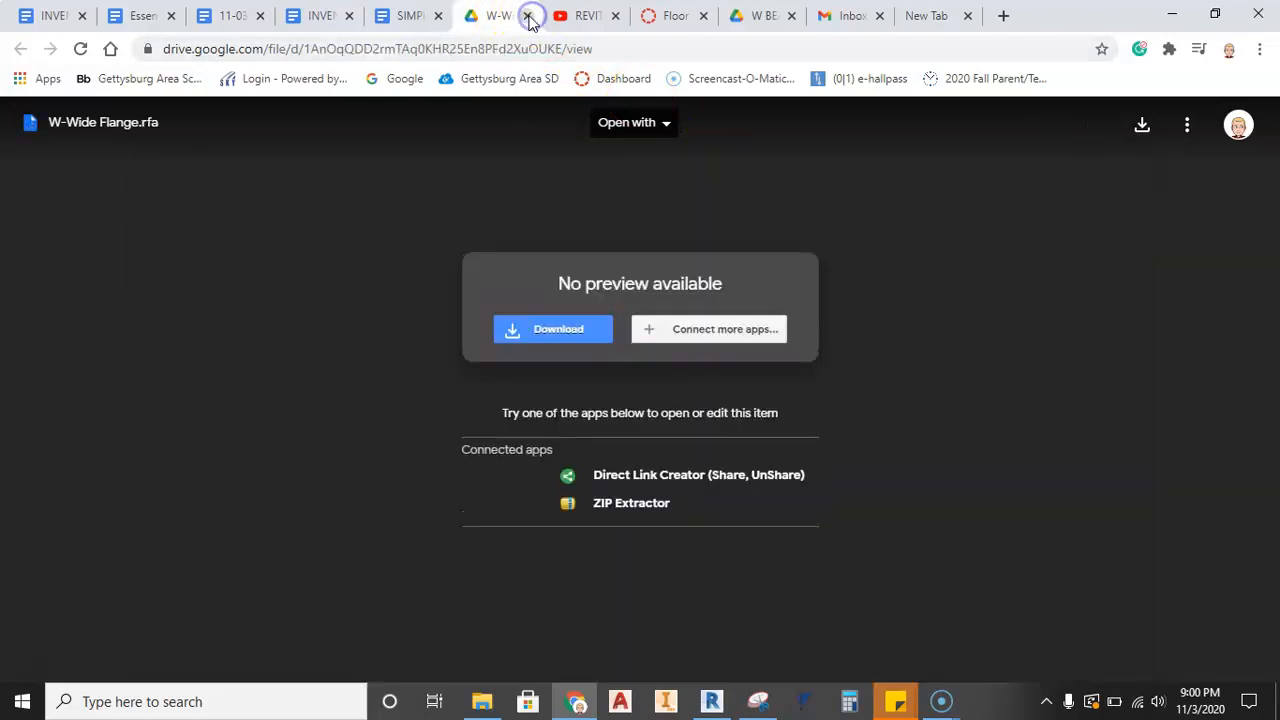
# Close the Drive preview, confirm both files are in Downloads, and return to the rubric
pyautogui.click(532, 15)
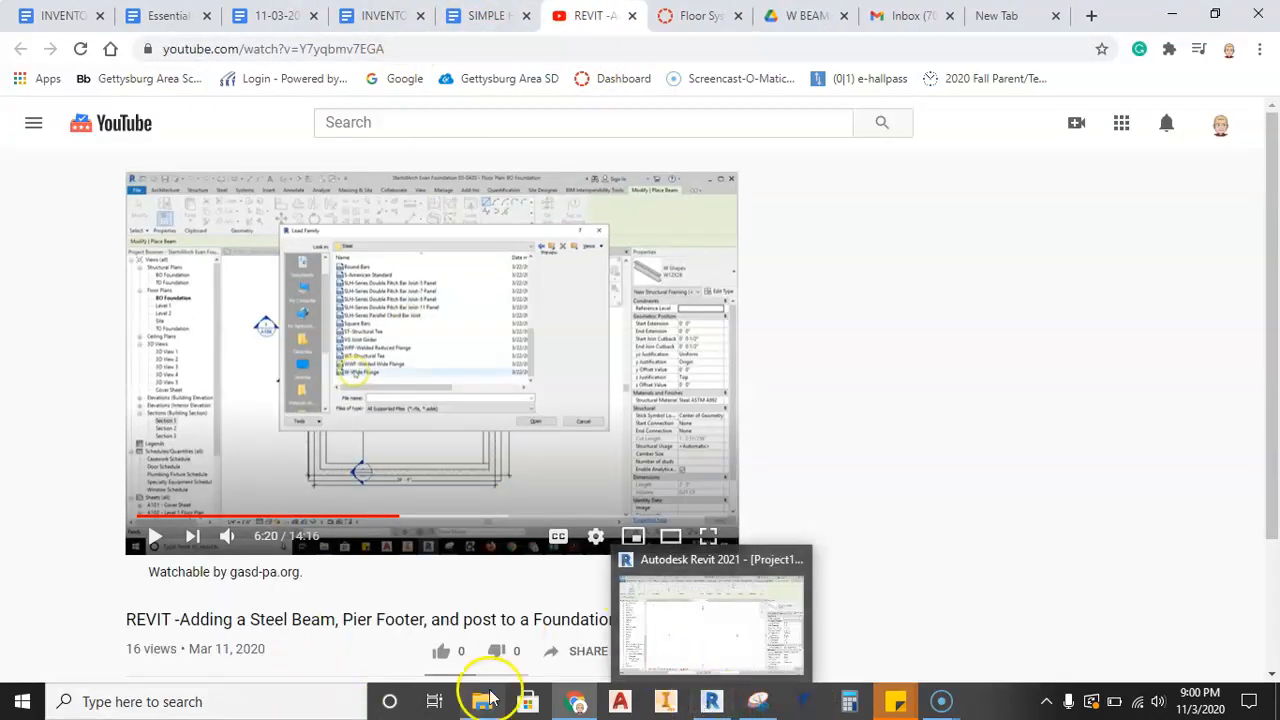
pyautogui.click(483, 701)
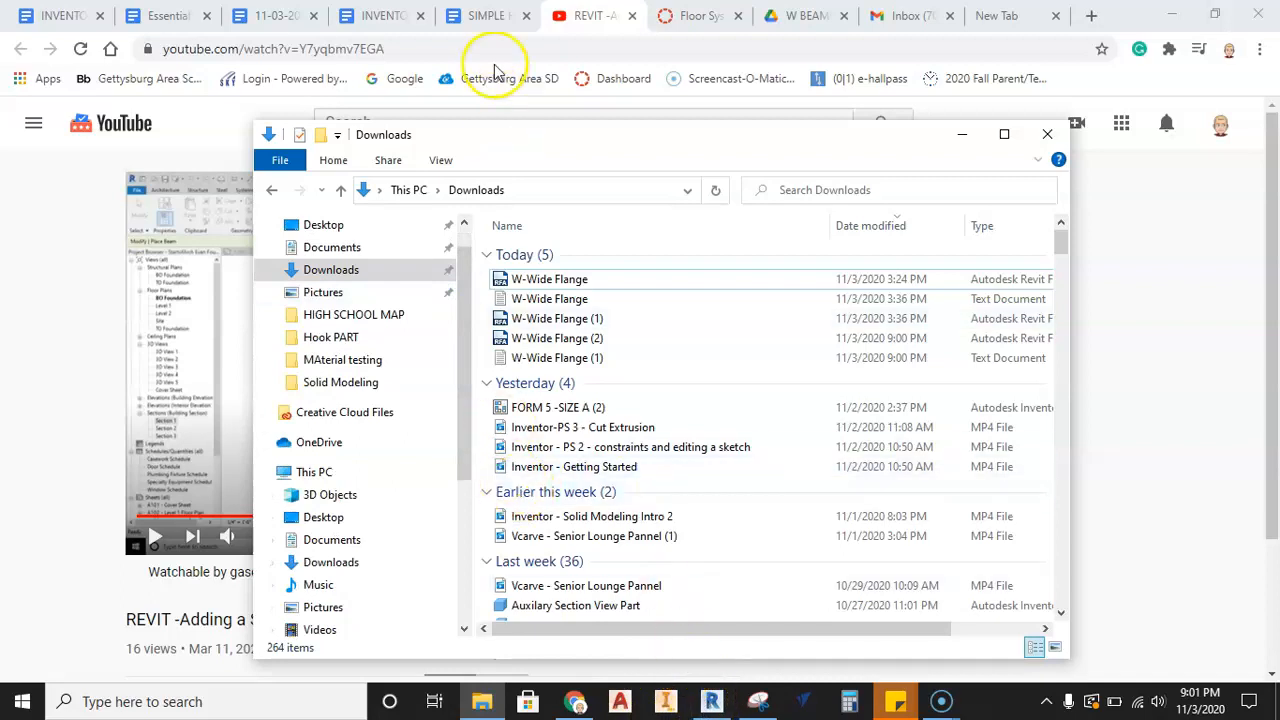
pyautogui.click(487, 15)
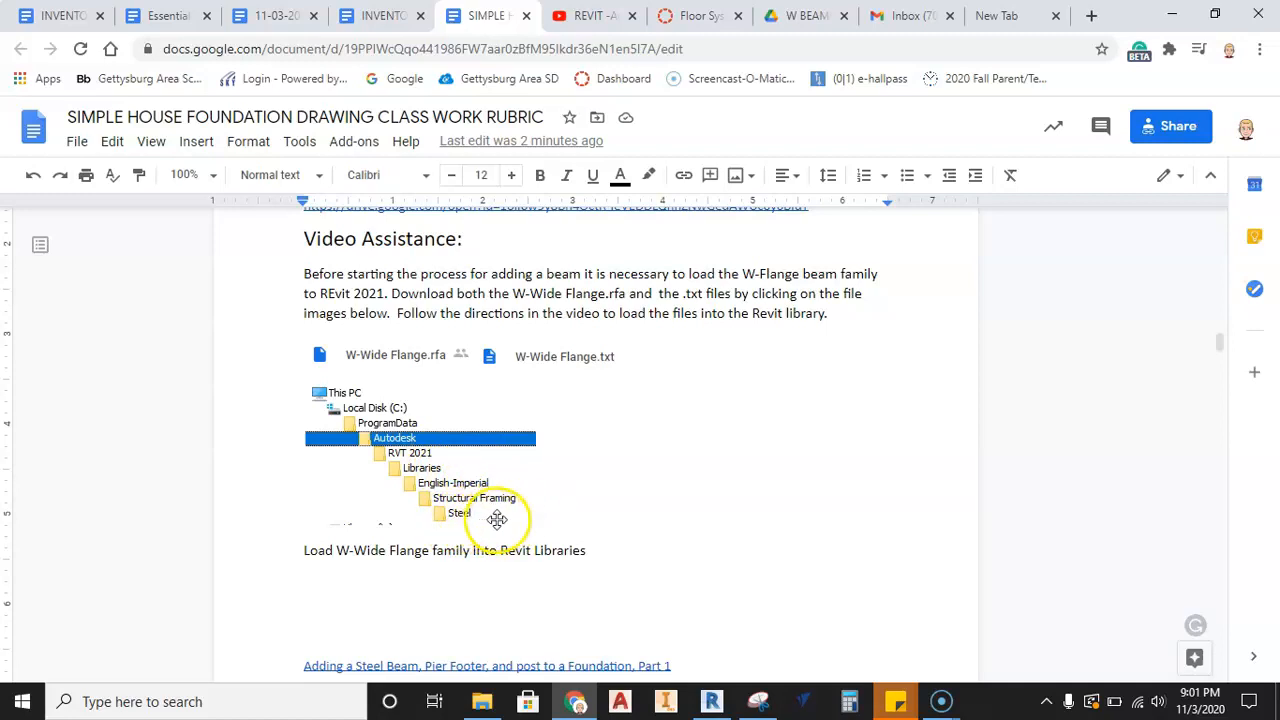
pyautogui.moveTo(529, 363)
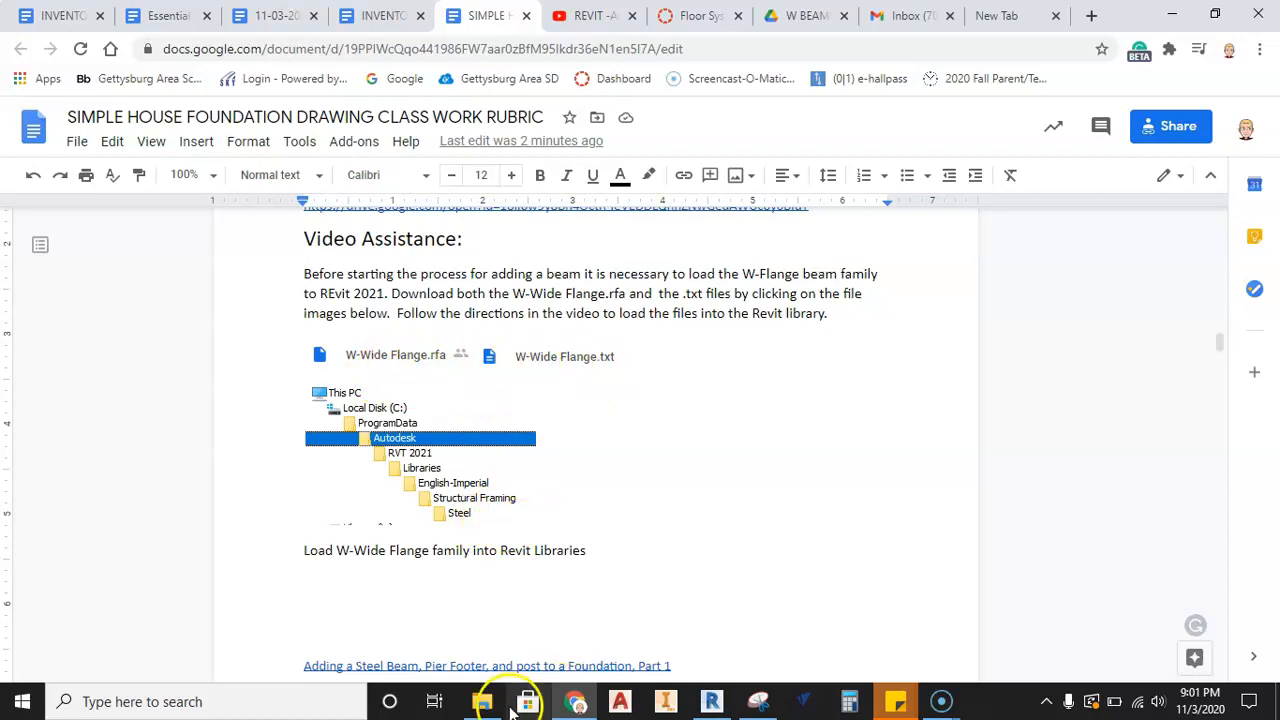
# Turn on Hidden items in File Explorer and bring the C drive into view
pyautogui.click(483, 701)
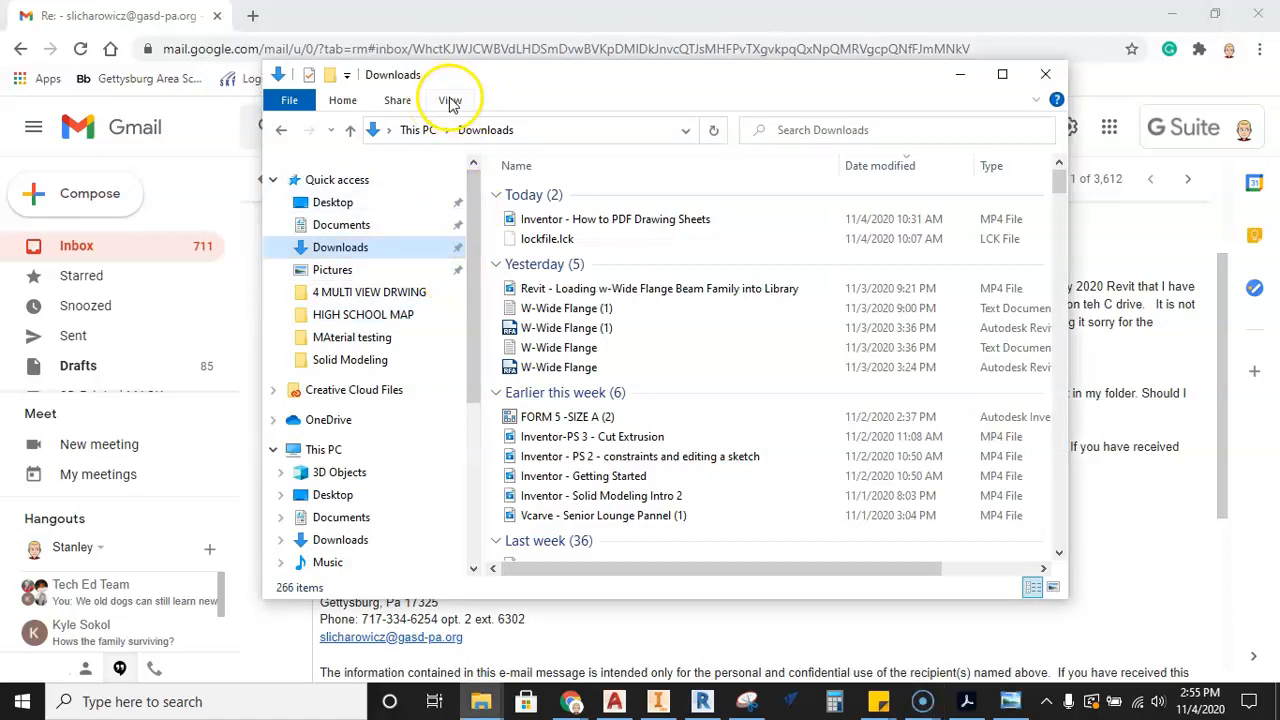
pyautogui.click(450, 100)
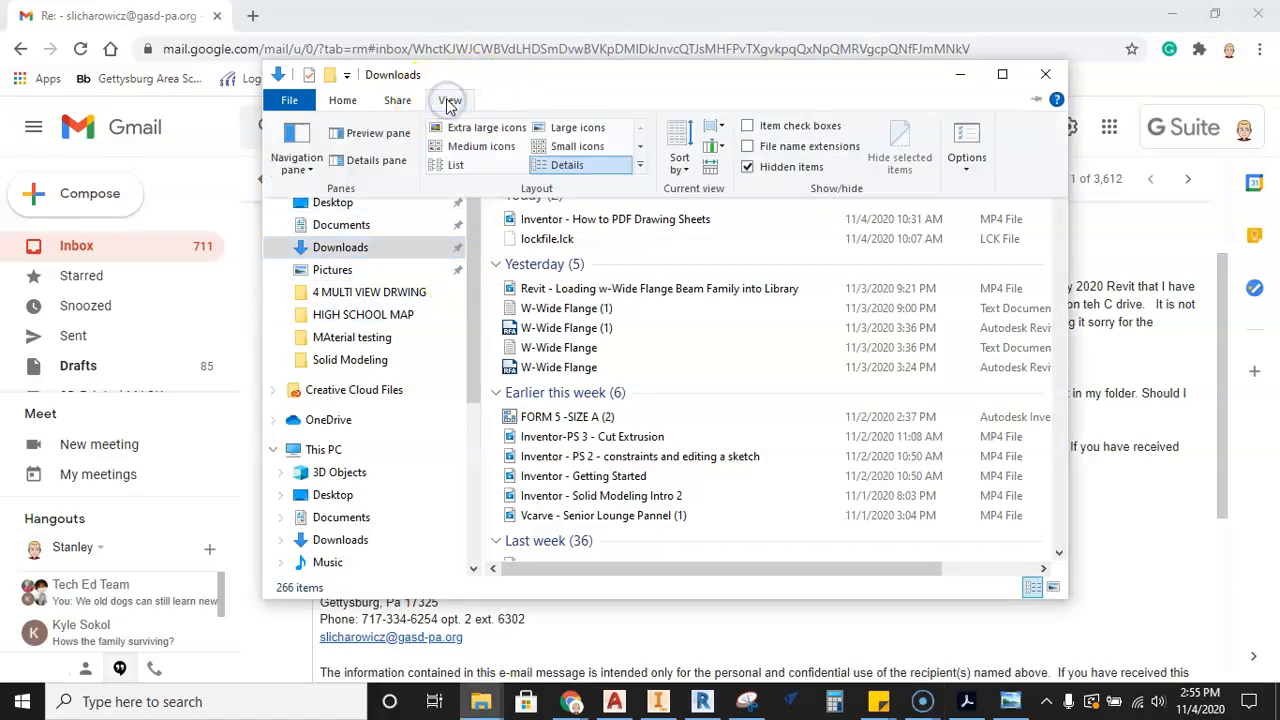
pyautogui.click(748, 167)
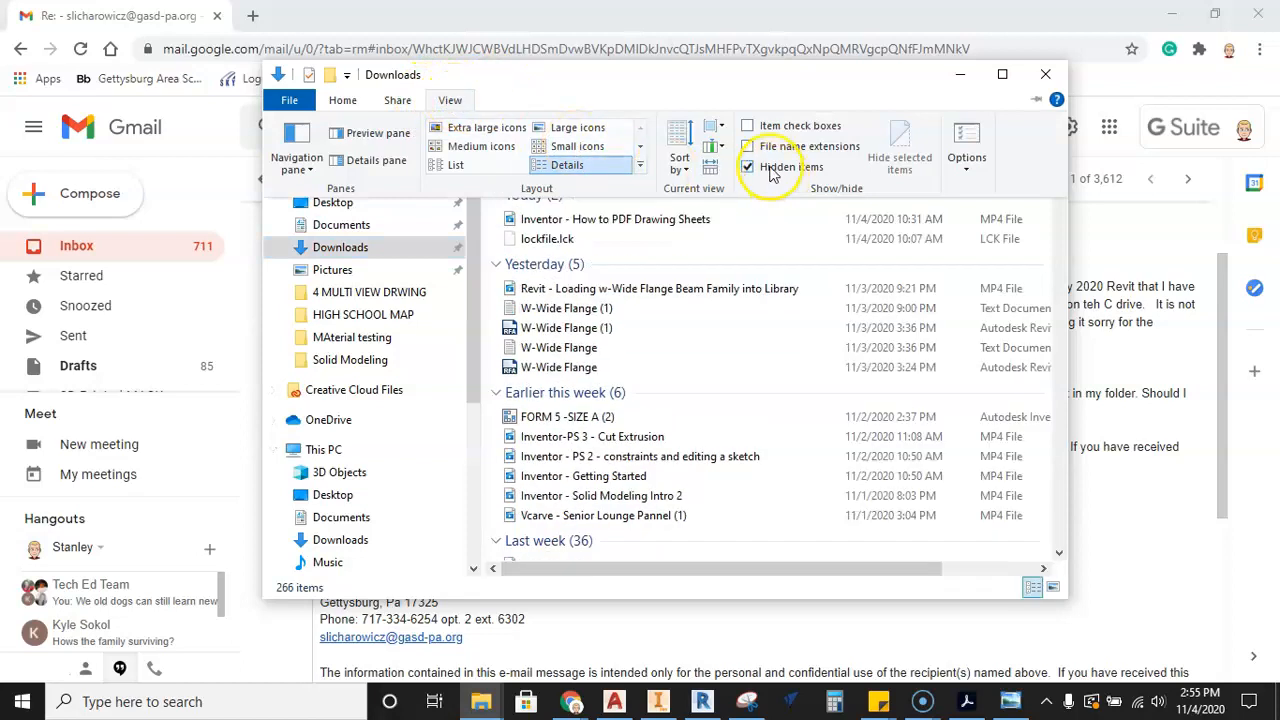
pyautogui.moveTo(810, 167)
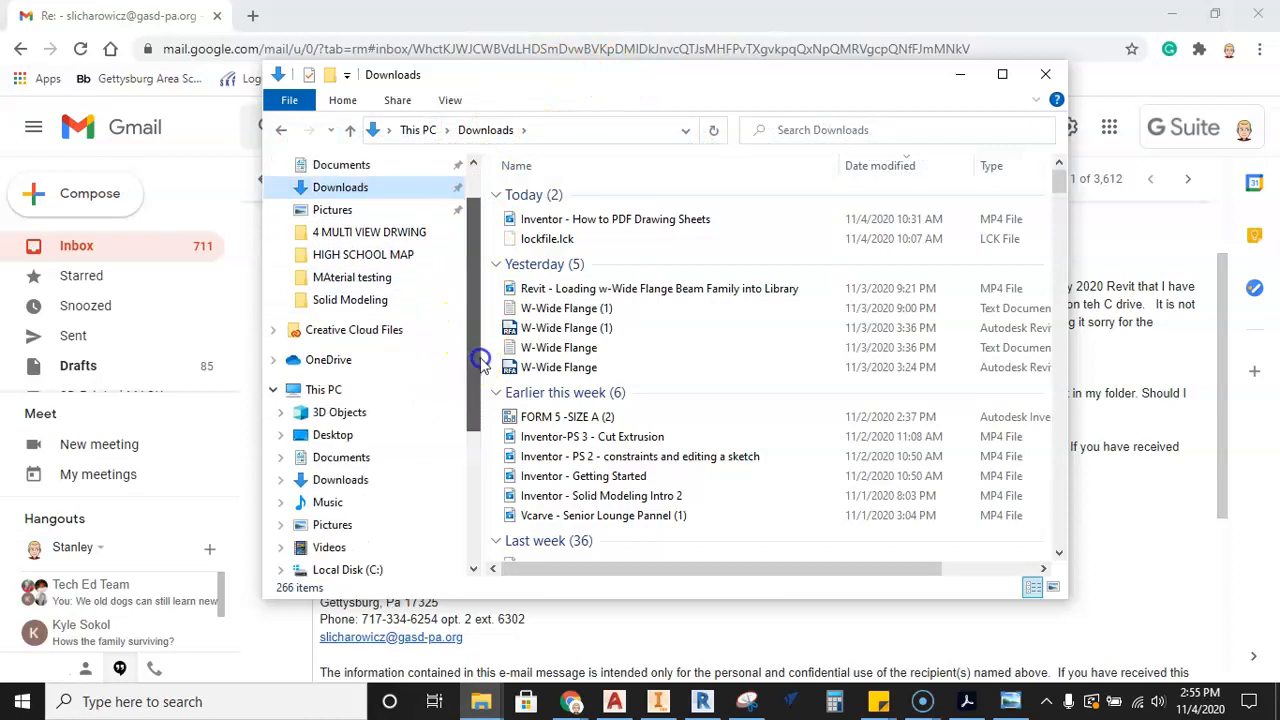
pyautogui.click(658, 288)
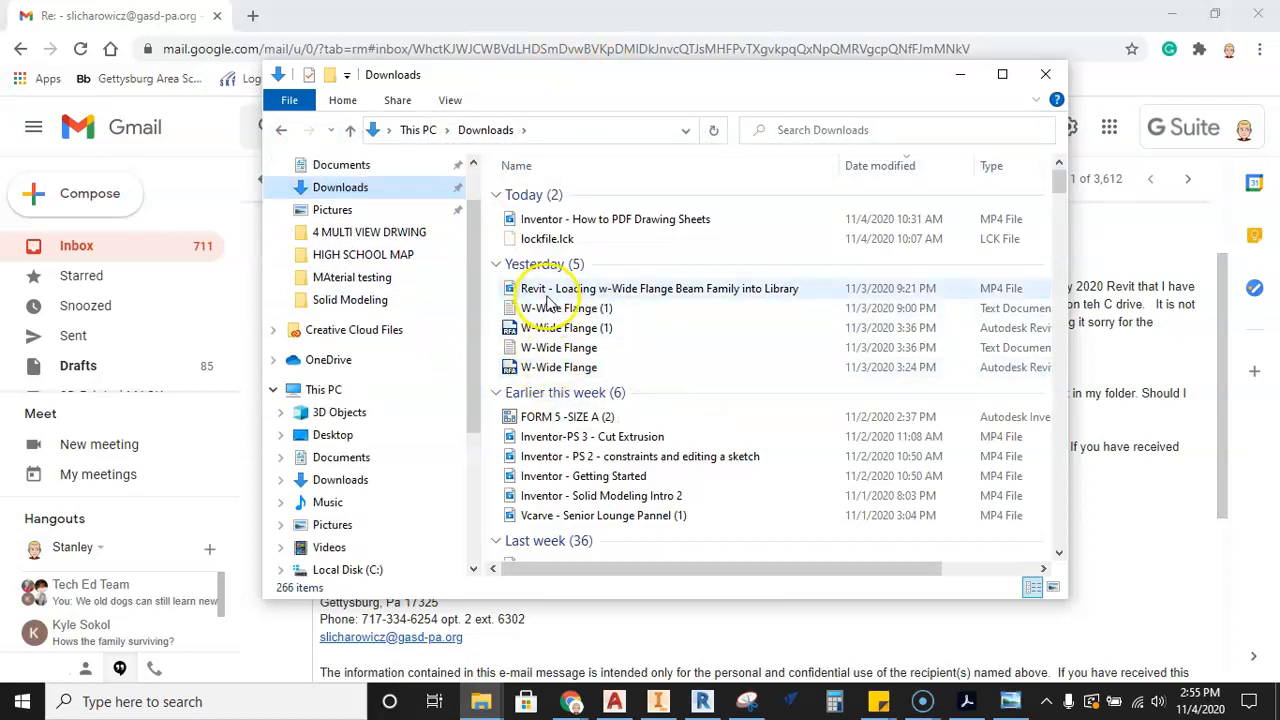
pyautogui.click(566, 327)
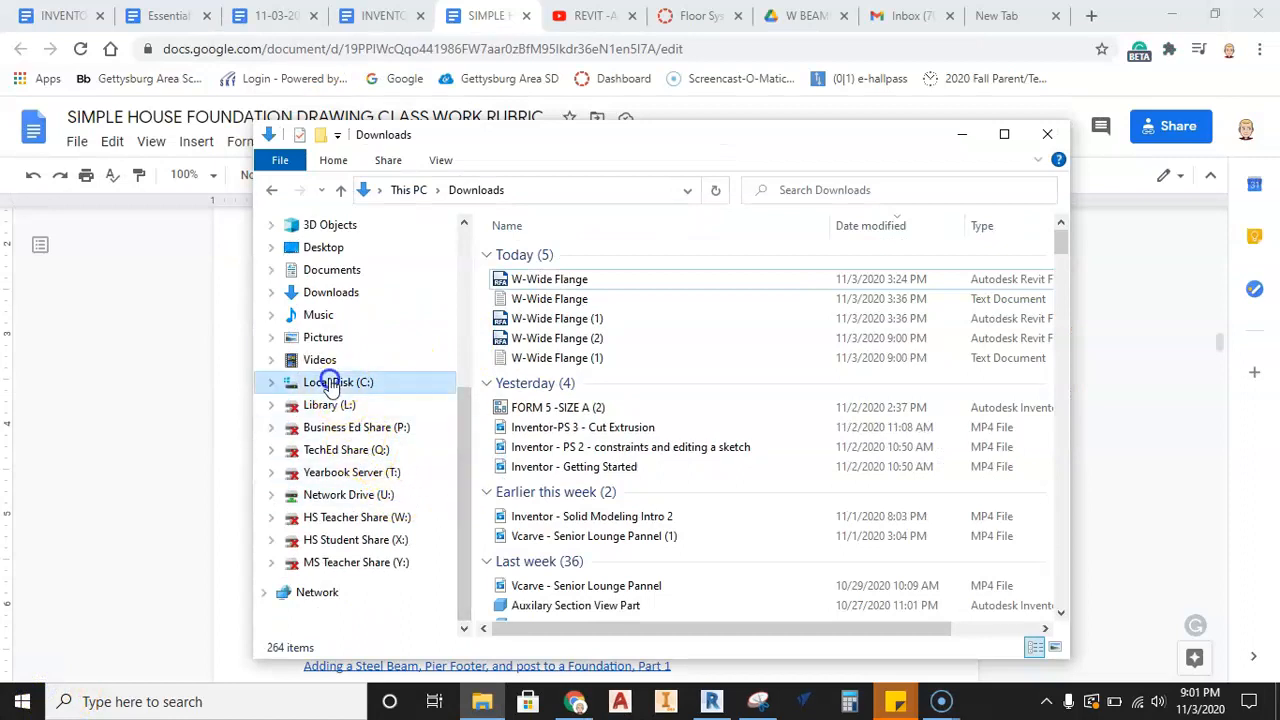
# Navigate from Local Disk (C:) through ProgramData and Autodesk into RVT 2021
pyautogui.click(337, 382)
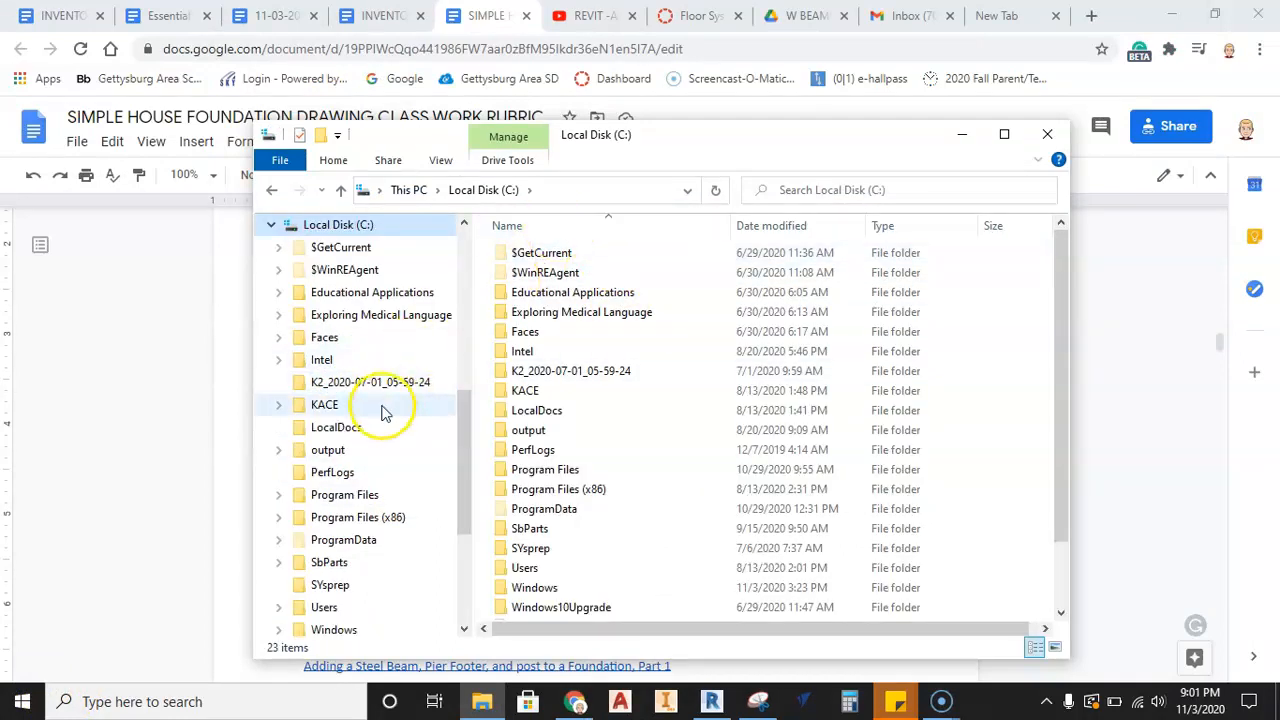
pyautogui.doubleClick(543, 508)
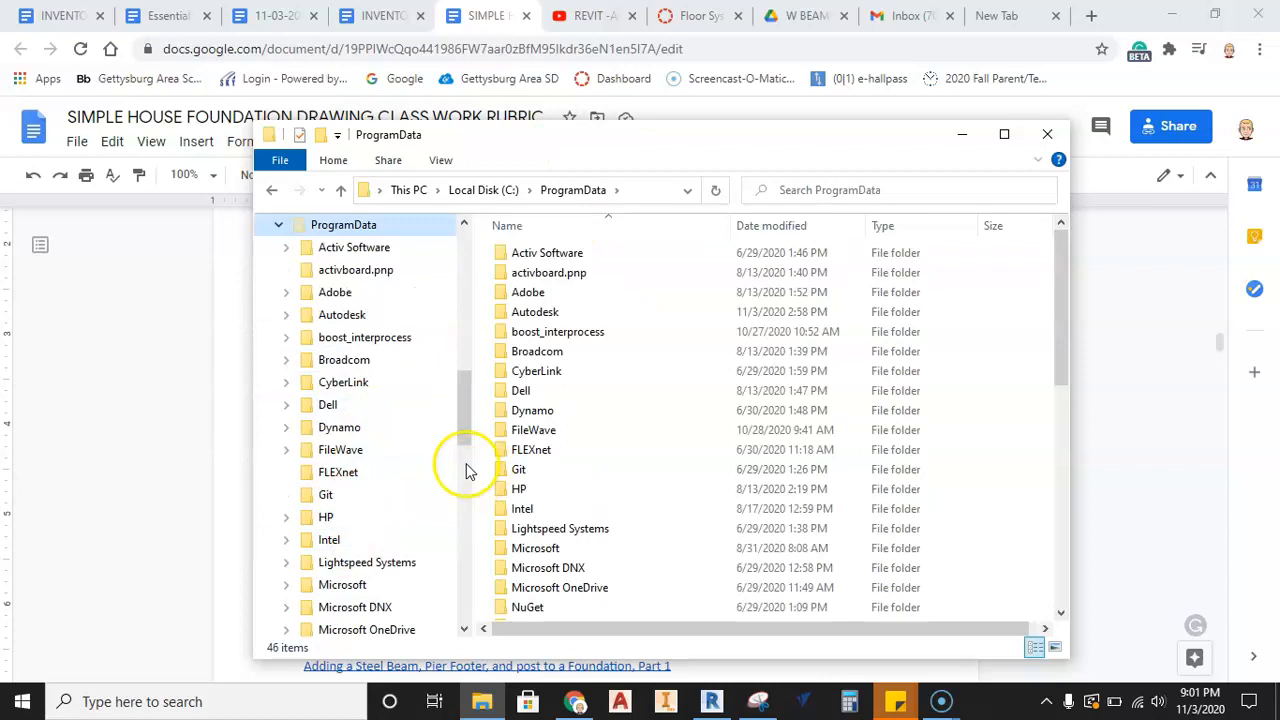
pyautogui.click(342, 314)
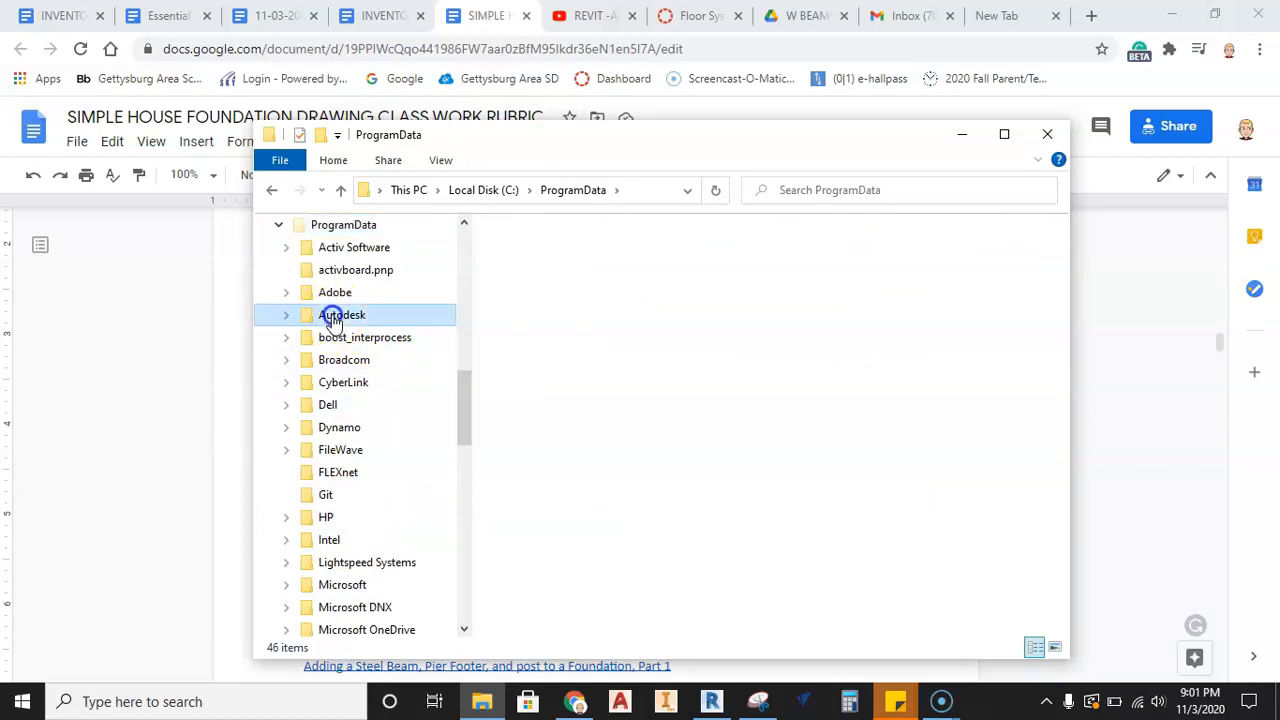
pyautogui.doubleClick(342, 314)
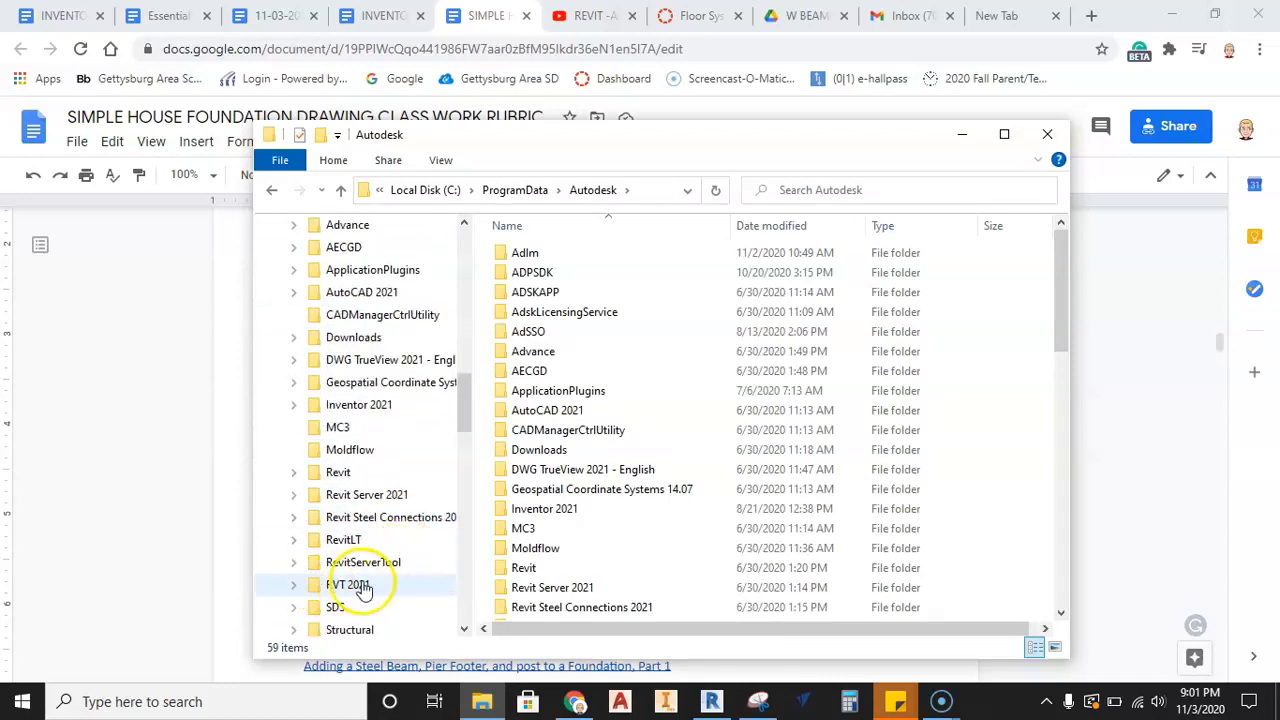
pyautogui.doubleClick(349, 584)
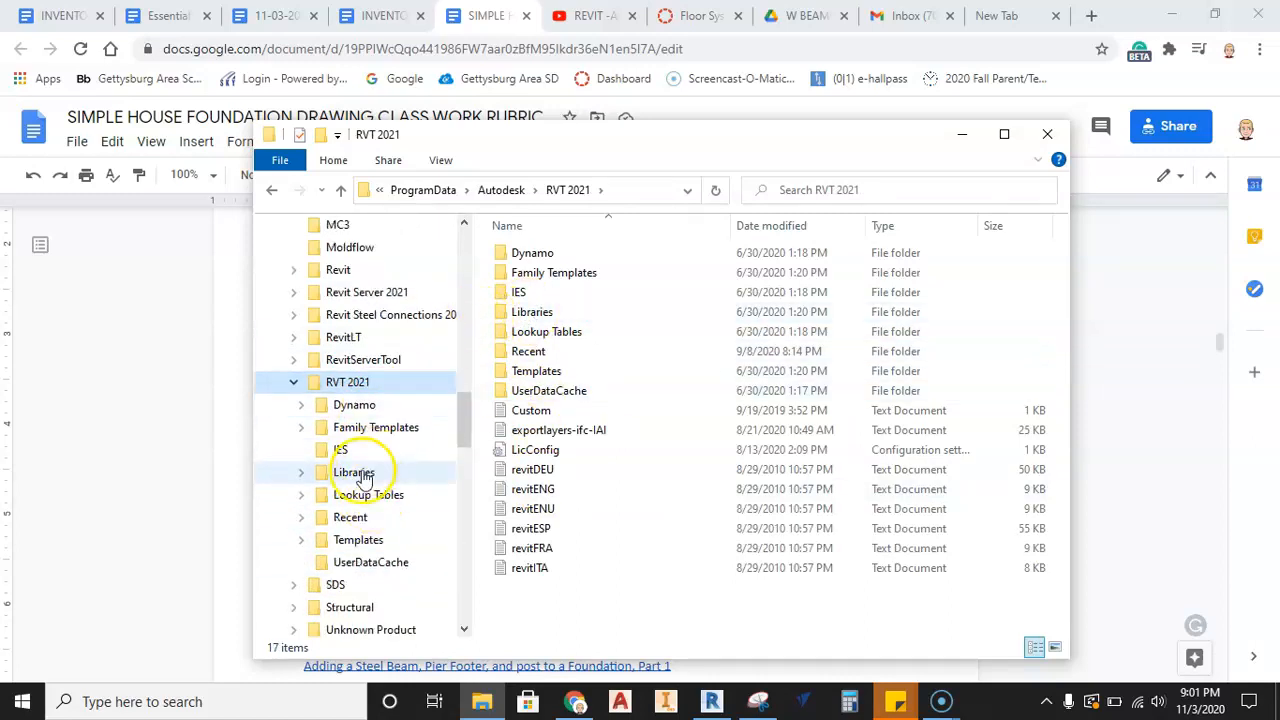
# Open Libraries, English-Imperial, Structural Framing, then the Steel folder
pyautogui.doubleClick(354, 472)
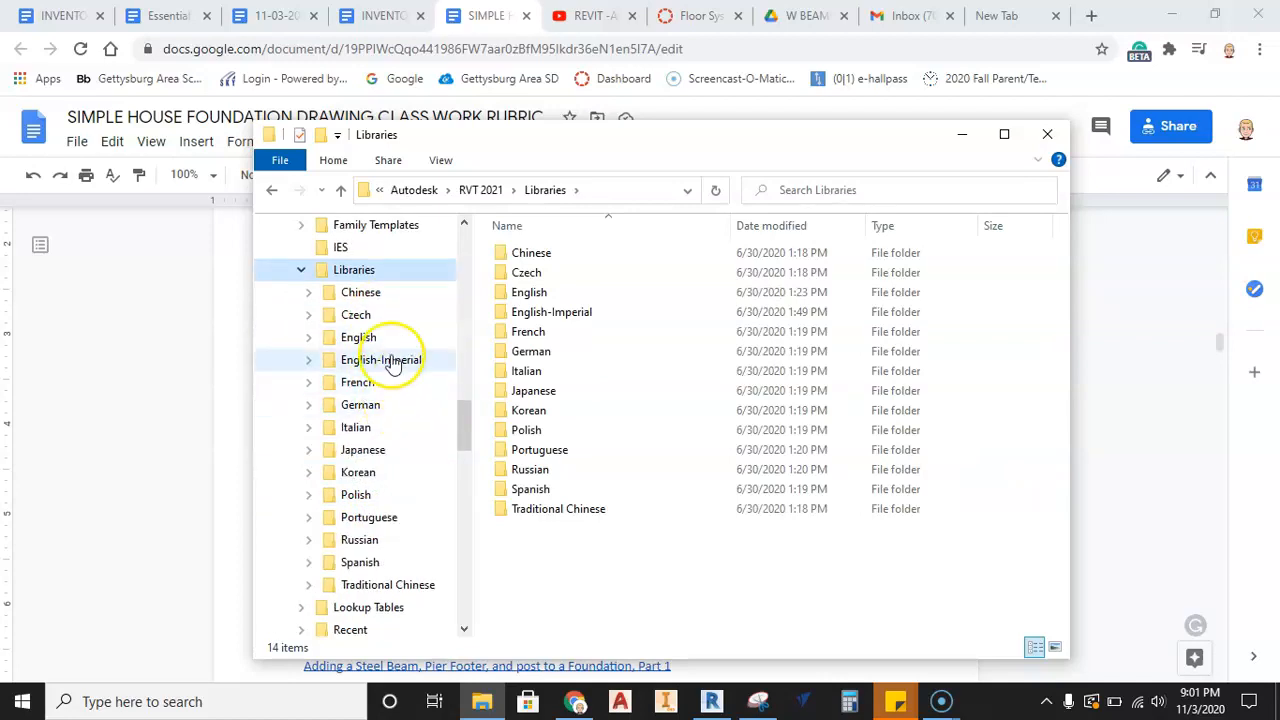
pyautogui.doubleClick(381, 359)
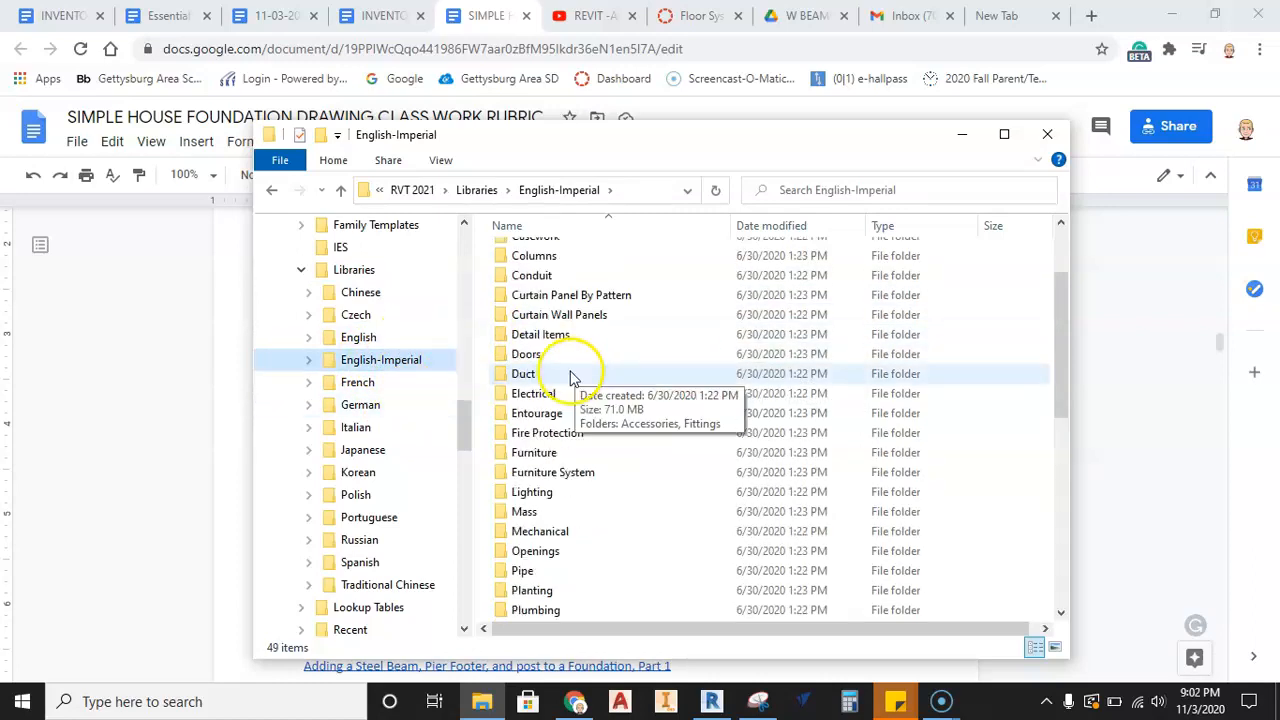
pyautogui.scroll(-3)
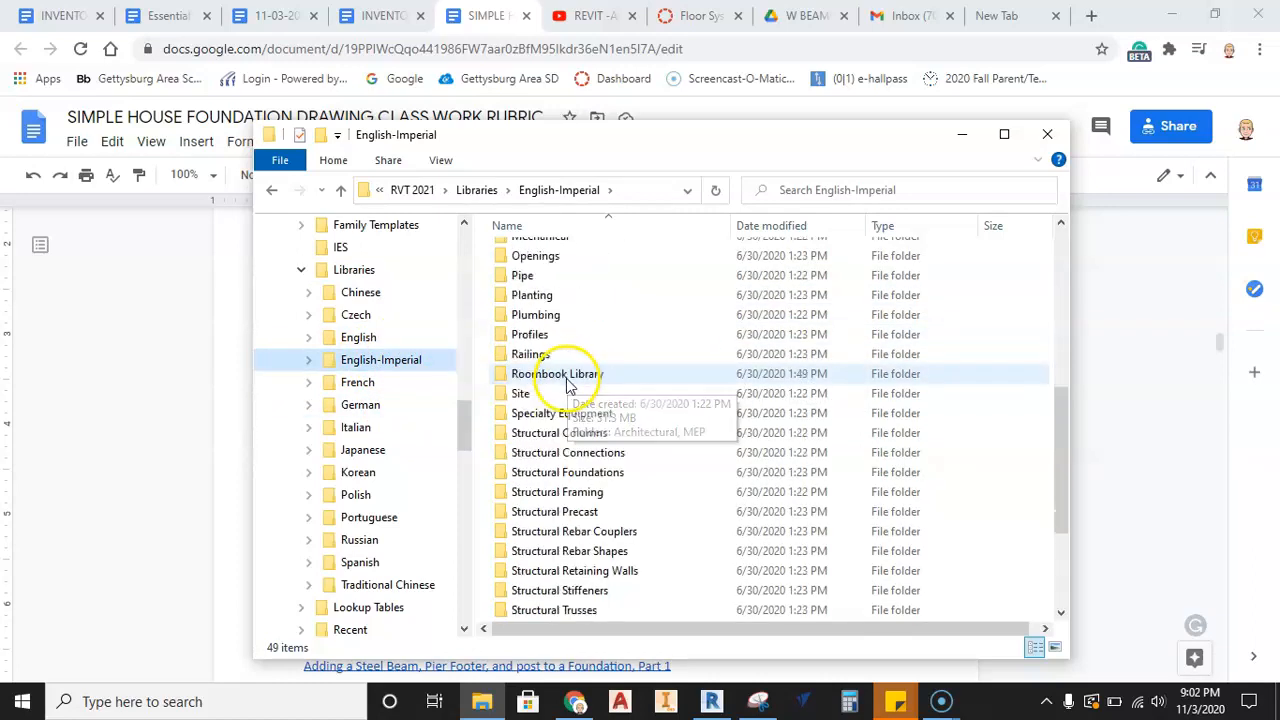
pyautogui.click(557, 491)
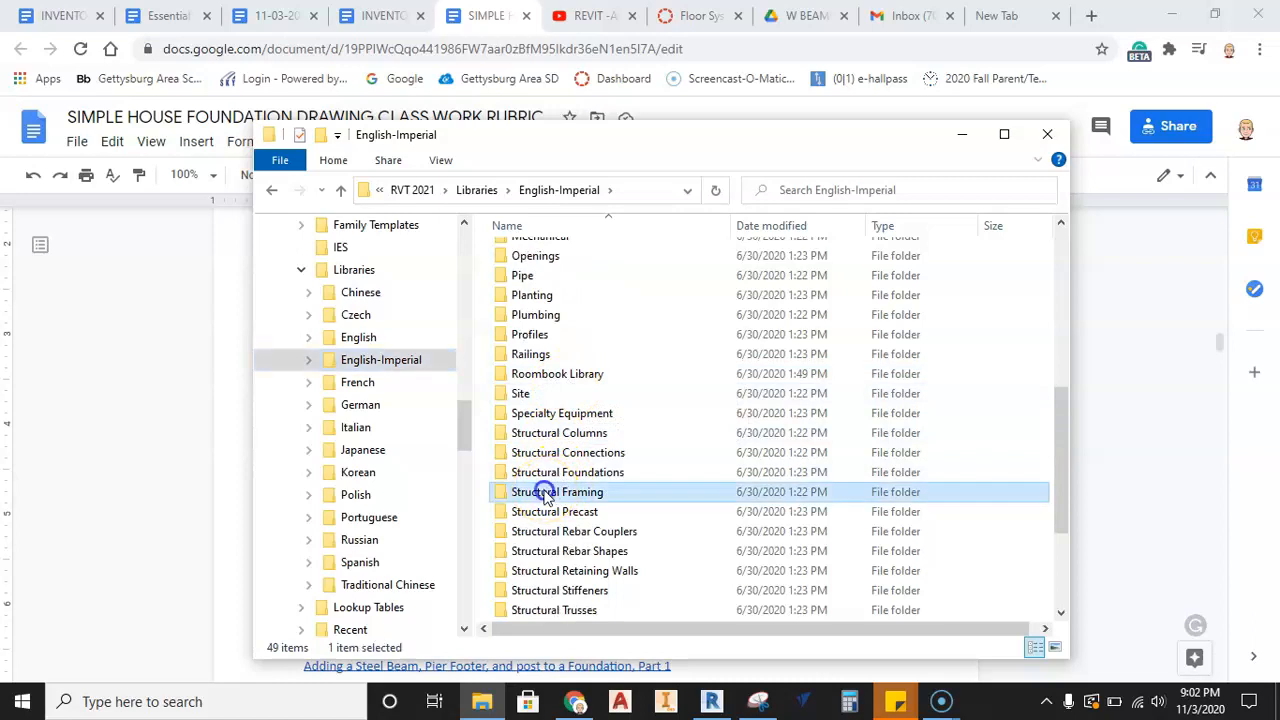
pyautogui.doubleClick(557, 491)
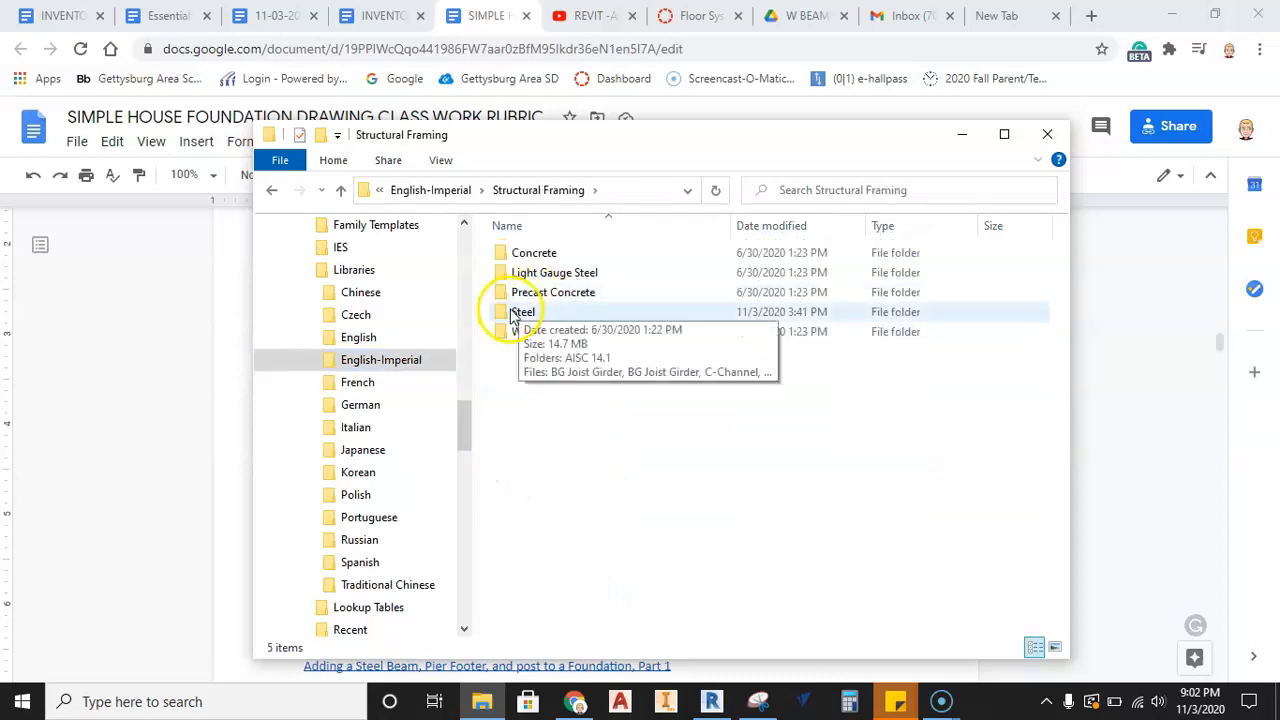
pyautogui.doubleClick(522, 311)
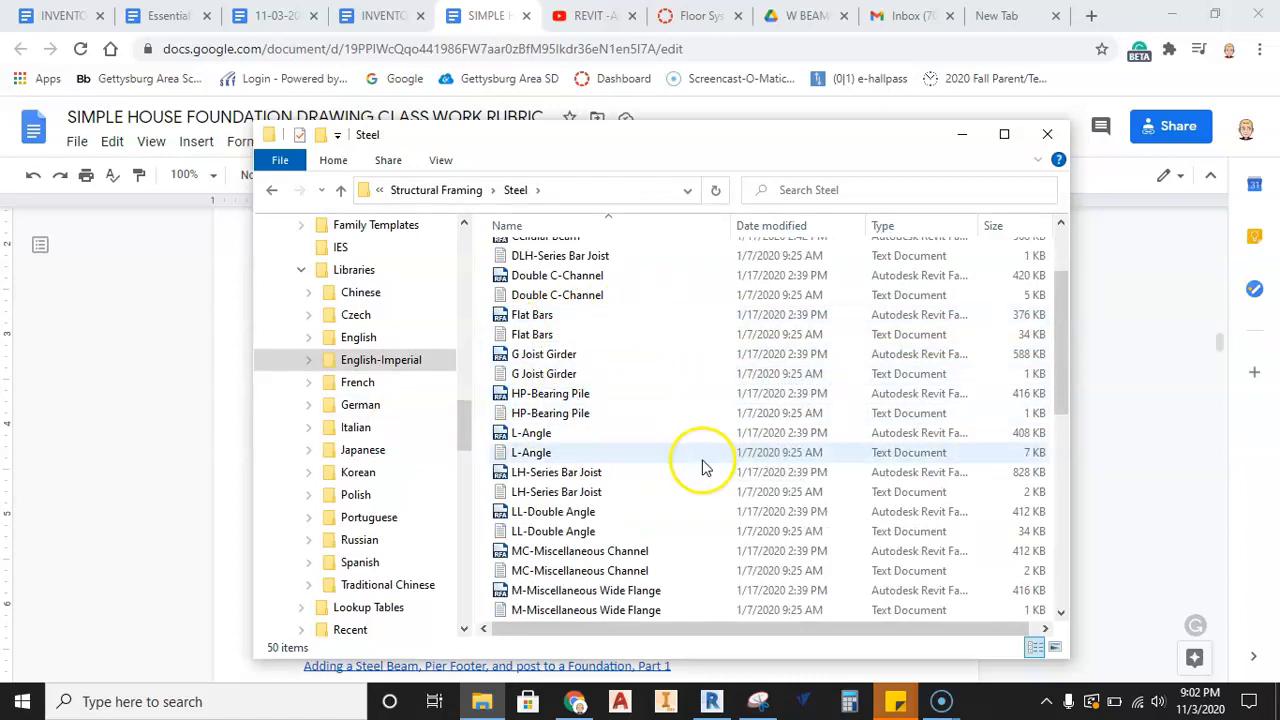
pyautogui.moveTo(708, 465)
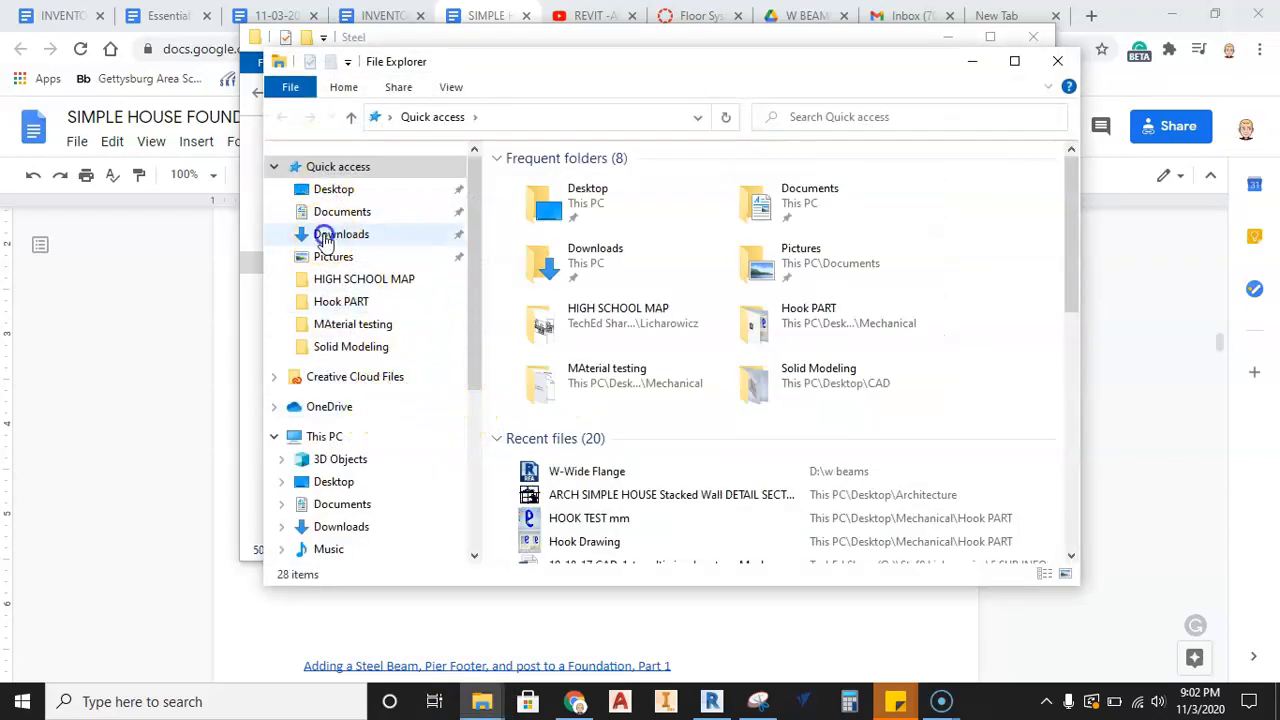
# In Downloads, delete W-Wide Flange (2) and copy both W-Wide Flange (1) files
pyautogui.click(341, 234)
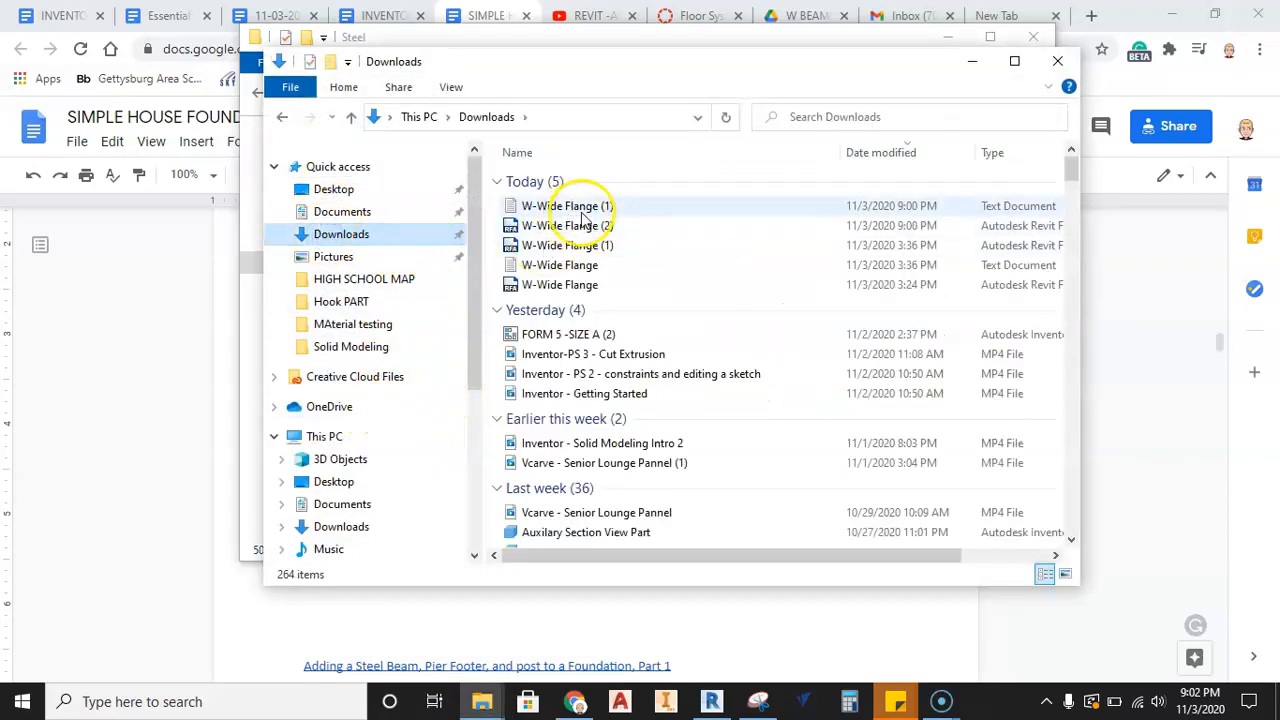
pyautogui.moveTo(567, 225)
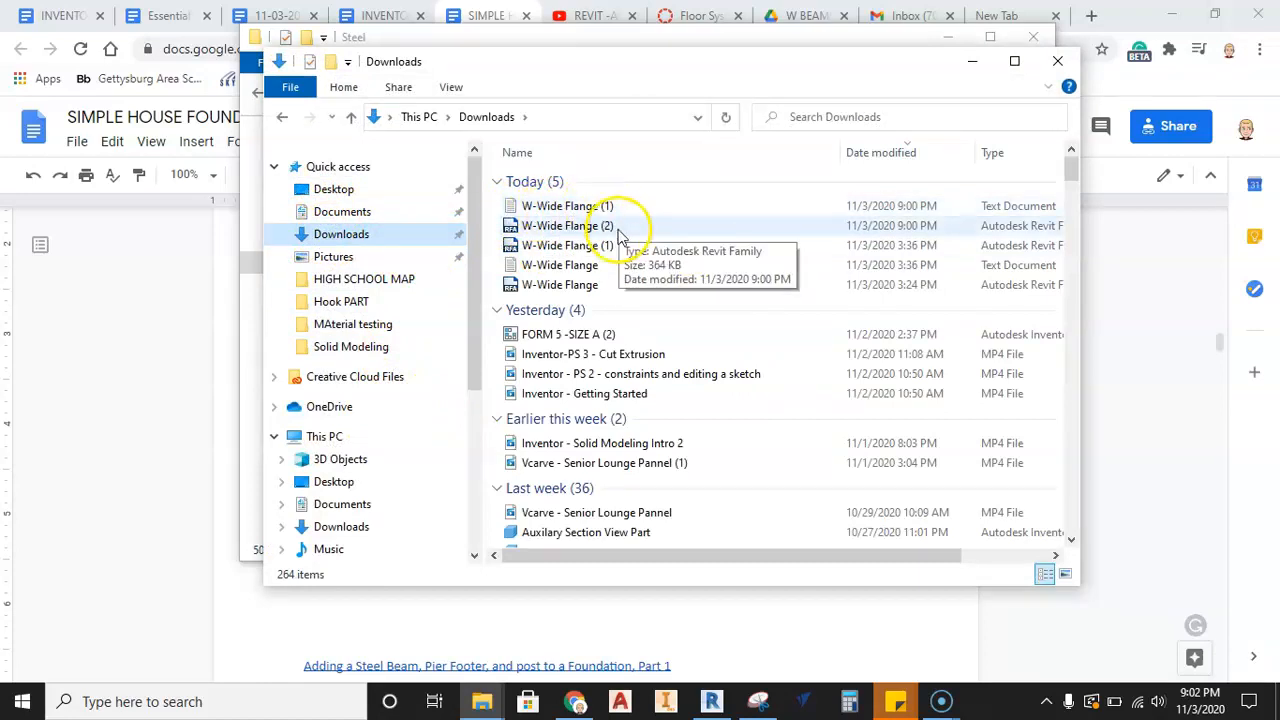
pyautogui.moveTo(650, 238)
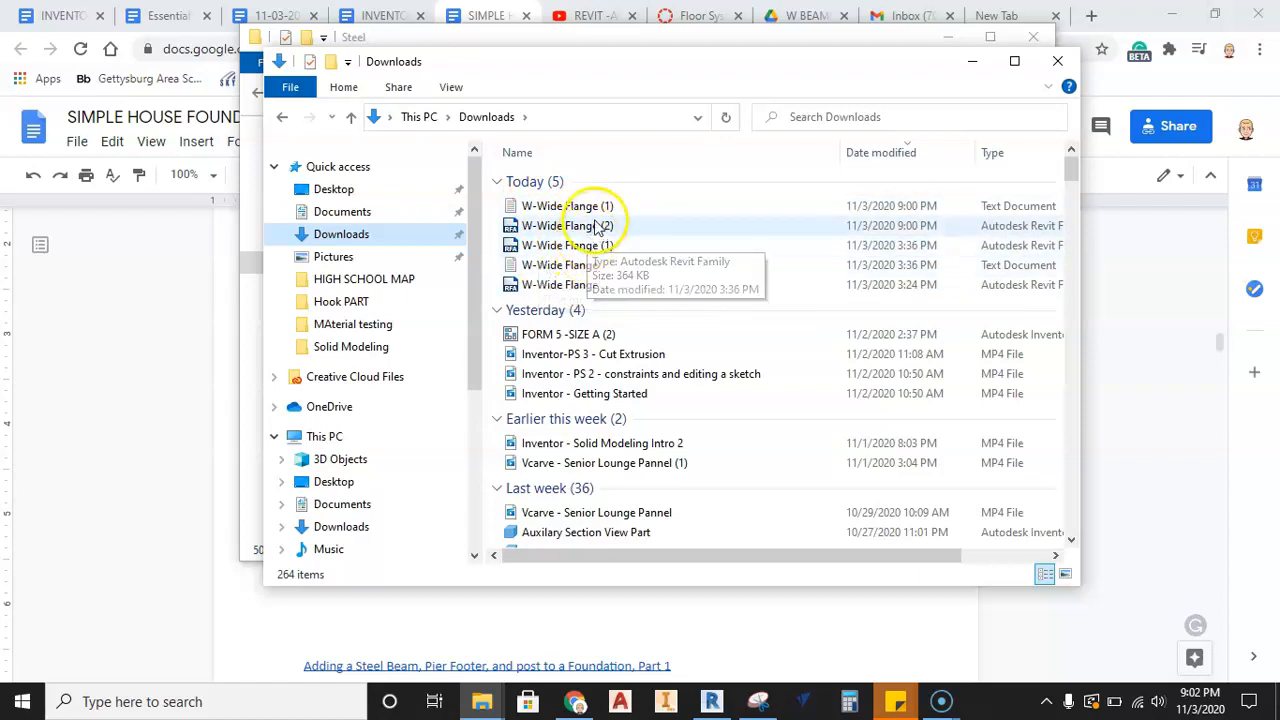
pyautogui.click(567, 225)
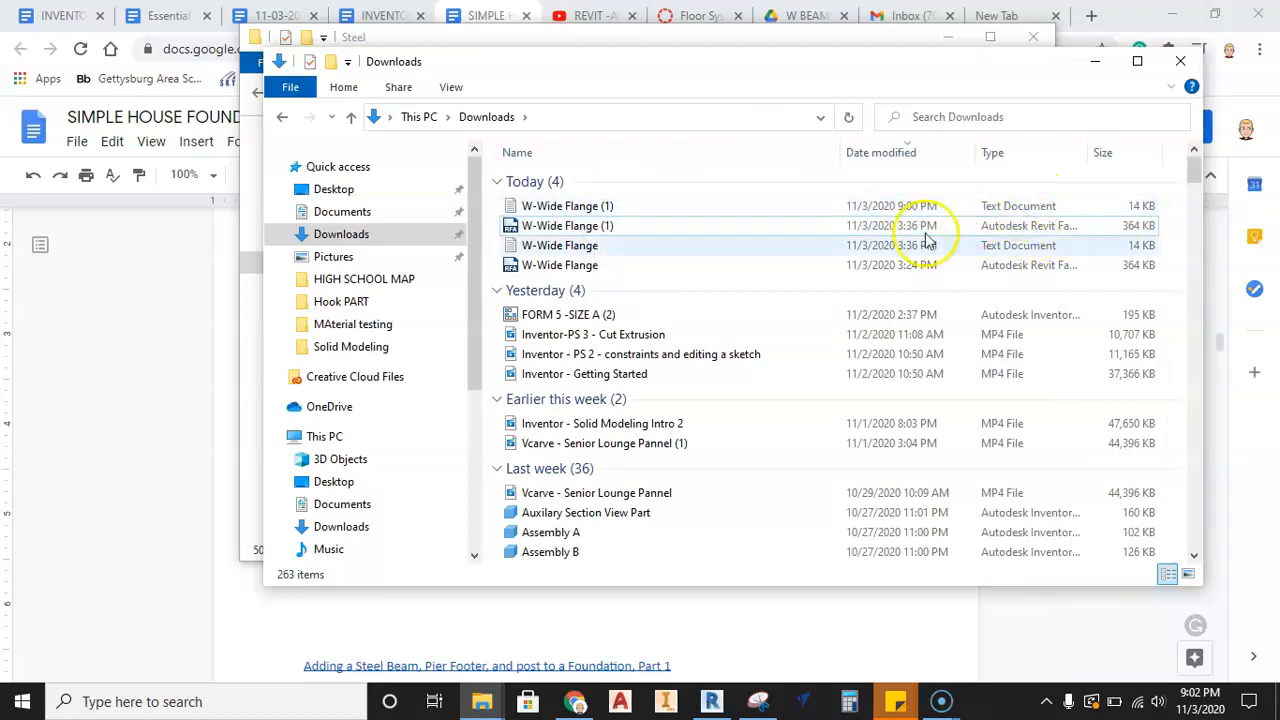
pyautogui.click(567, 205)
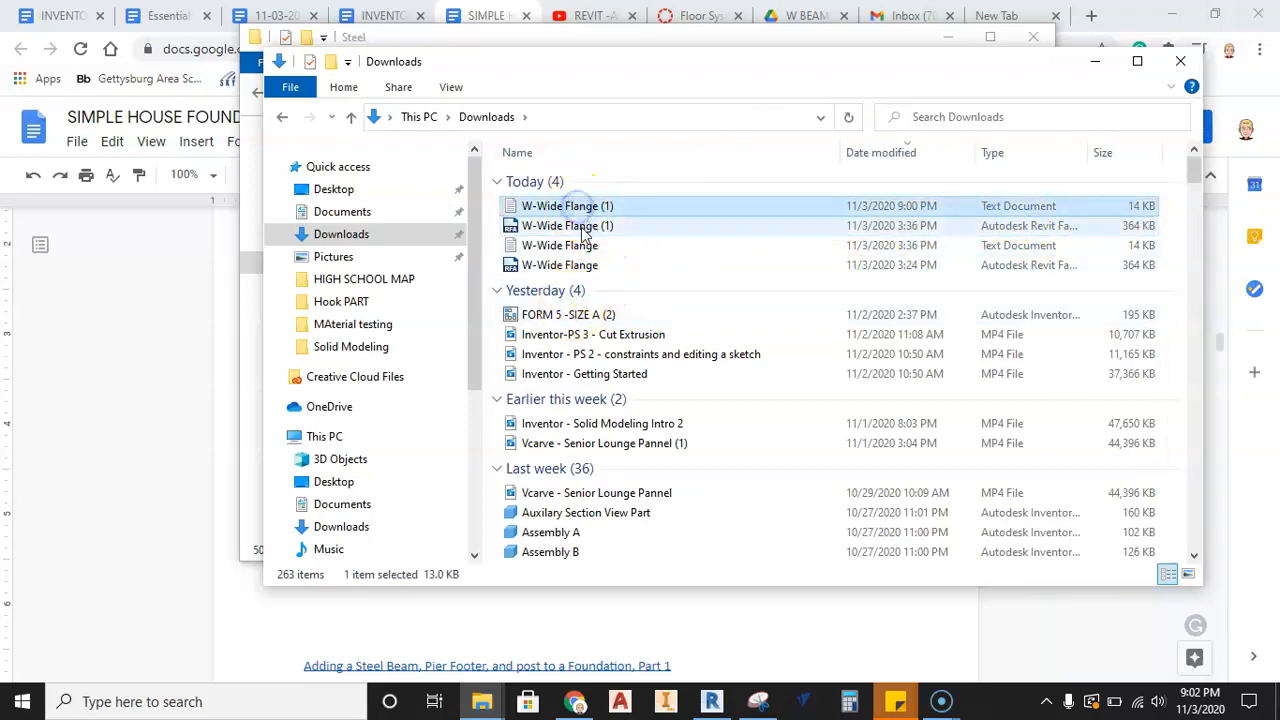
pyautogui.click(567, 225)
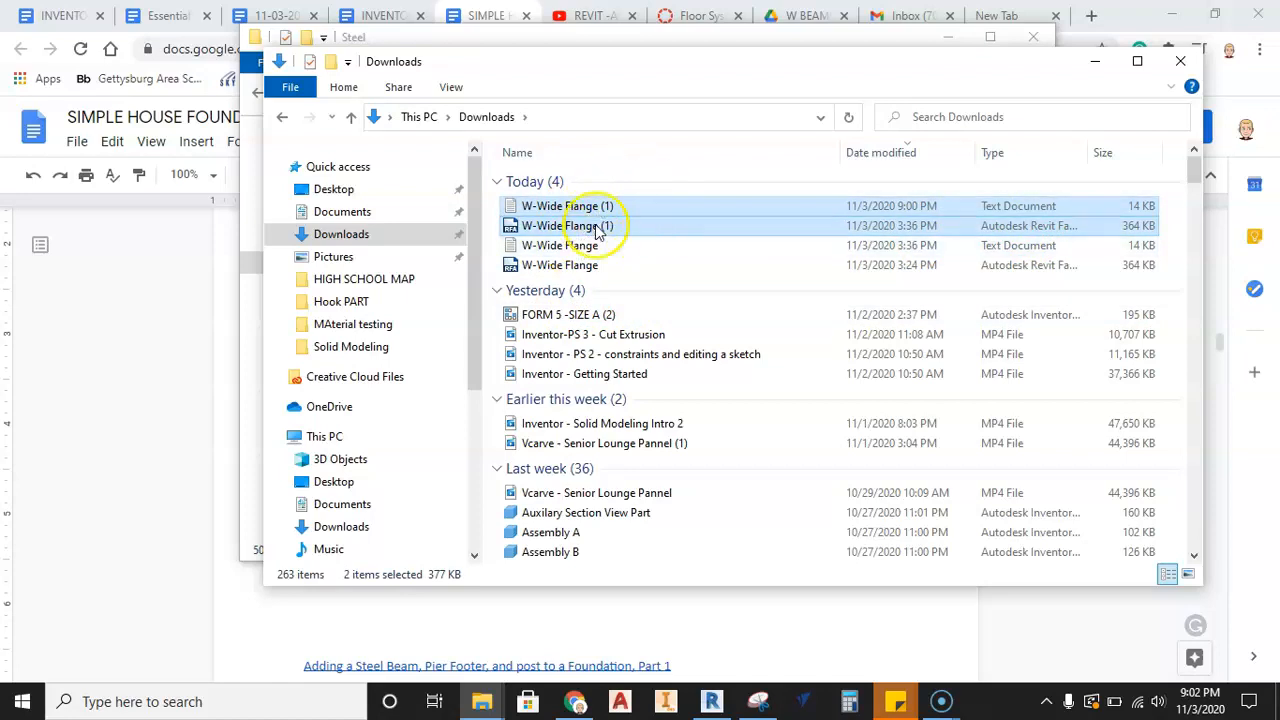
pyautogui.moveTo(600, 245)
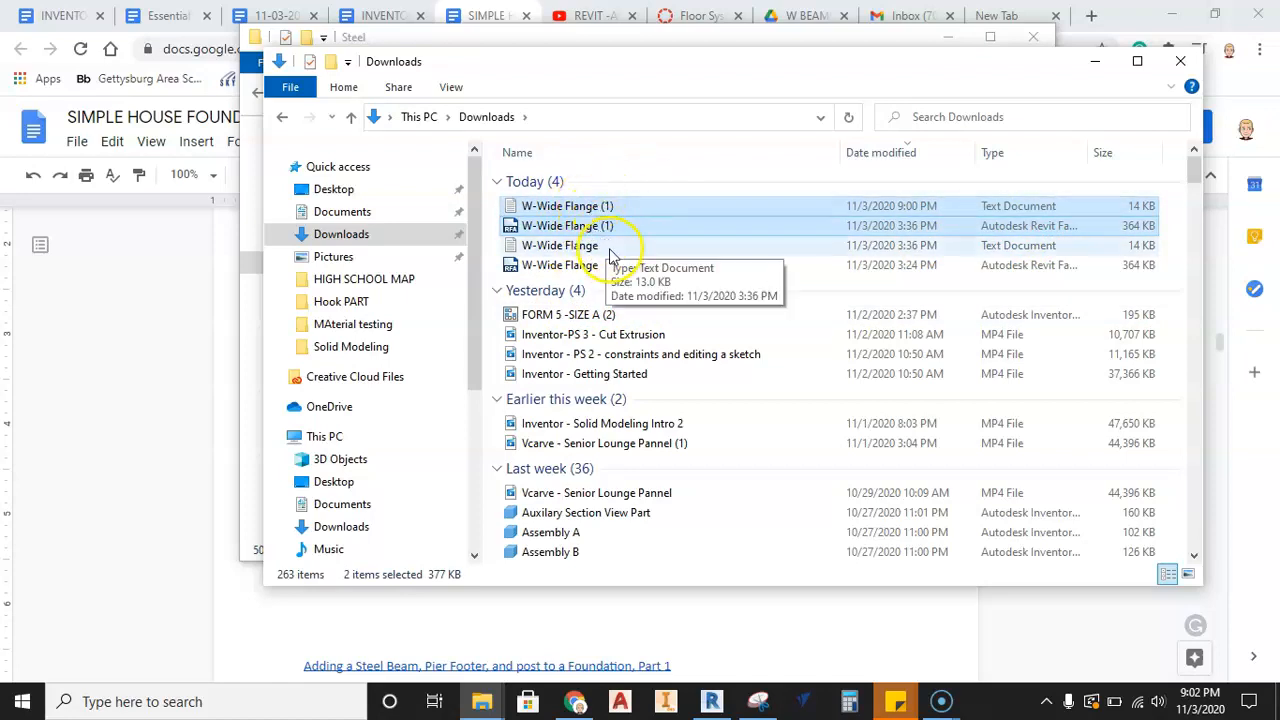
pyautogui.rightClick(567, 225)
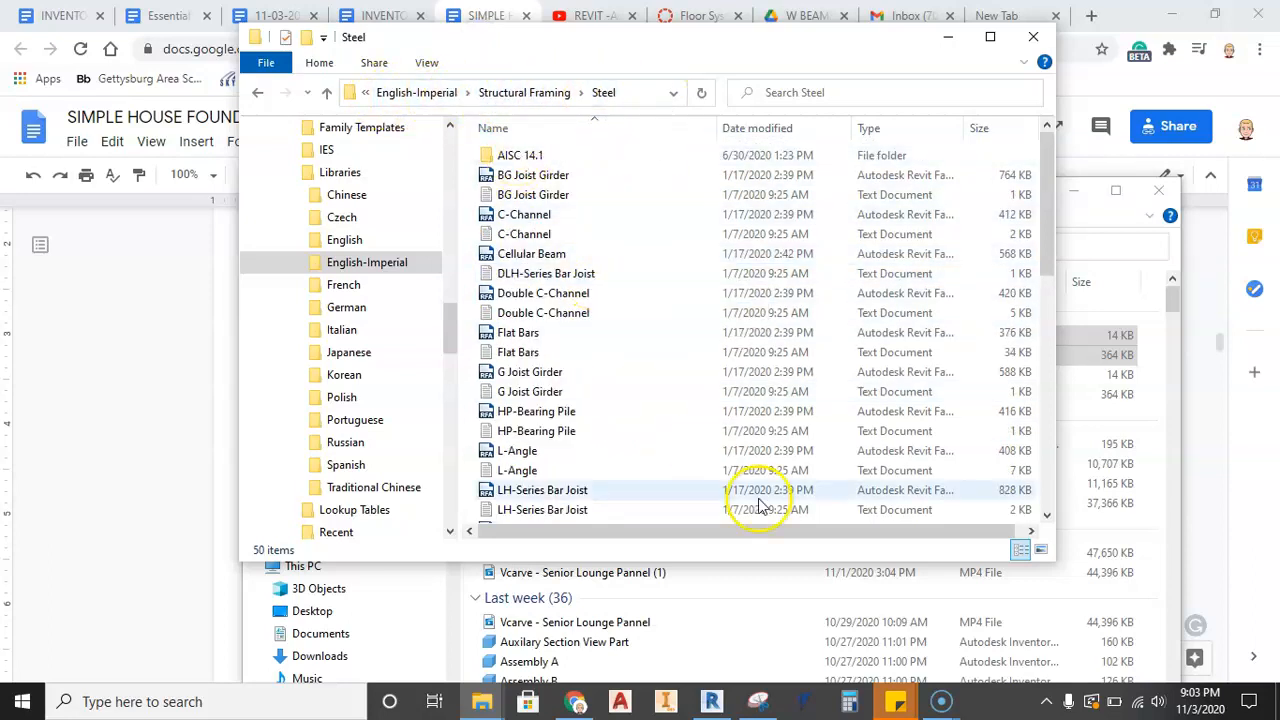
# Paste the W-Wide Flange (1) .rfa and .txt files into the Steel folder
pyautogui.rightClick(670, 330)
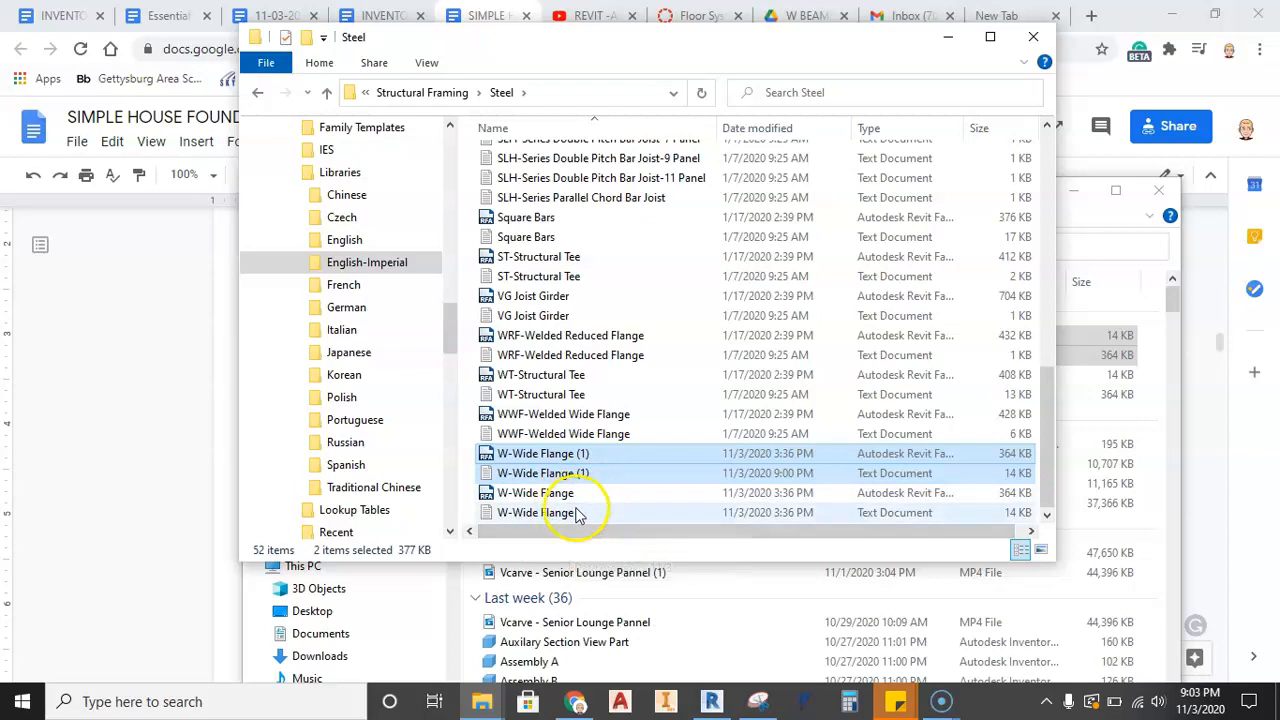
pyautogui.click(536, 492)
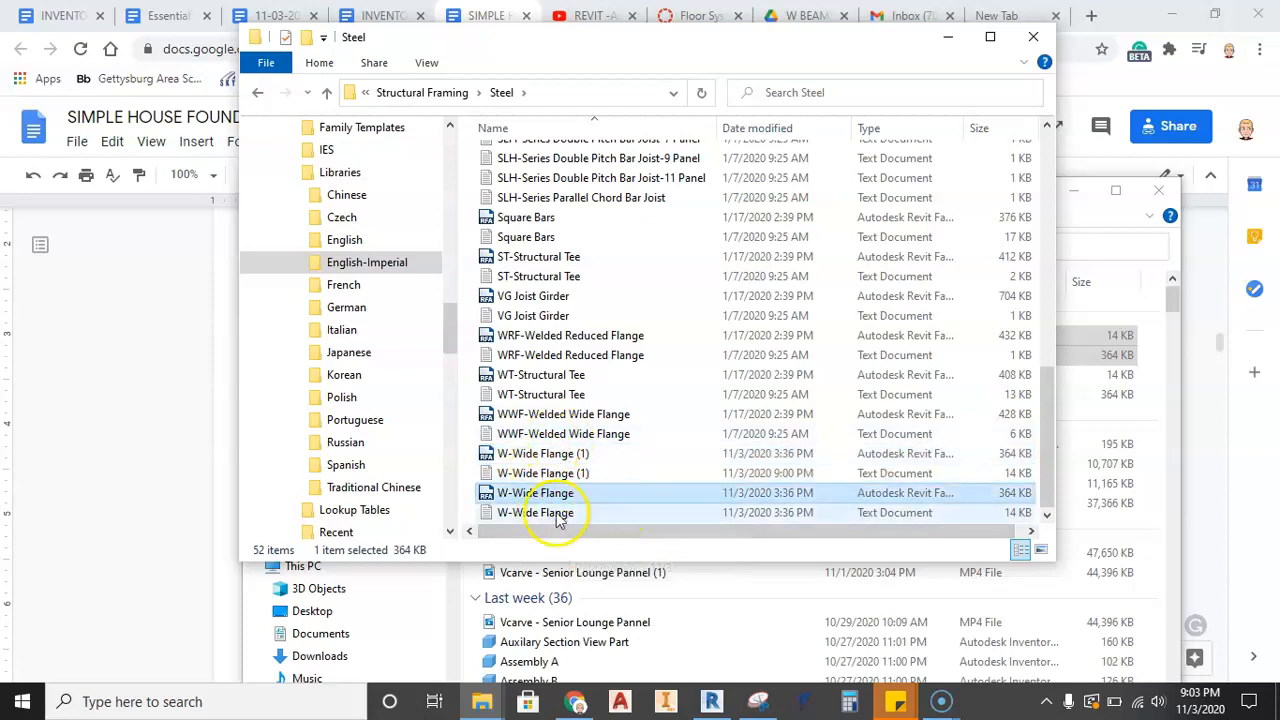
pyautogui.click(367, 92)
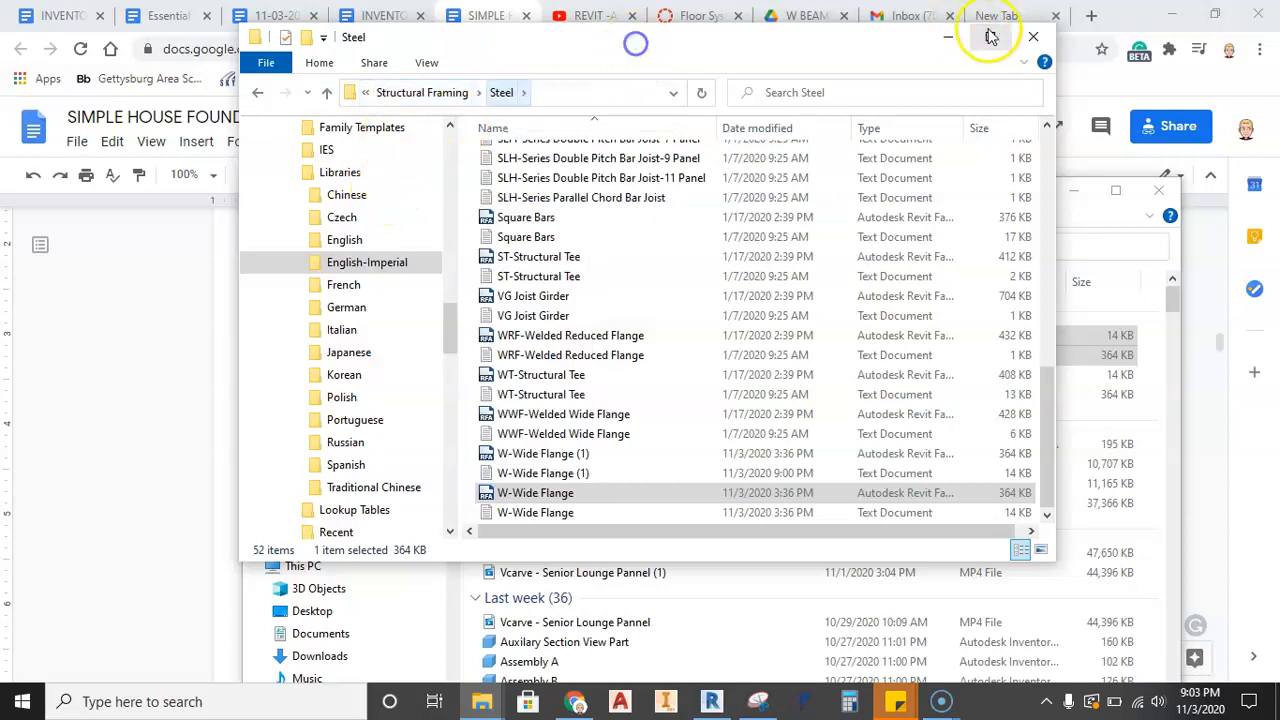
# Minimize Explorer, cancel the old Load Family dialog, and restart the Structure Beam tool
pyautogui.click(990, 37)
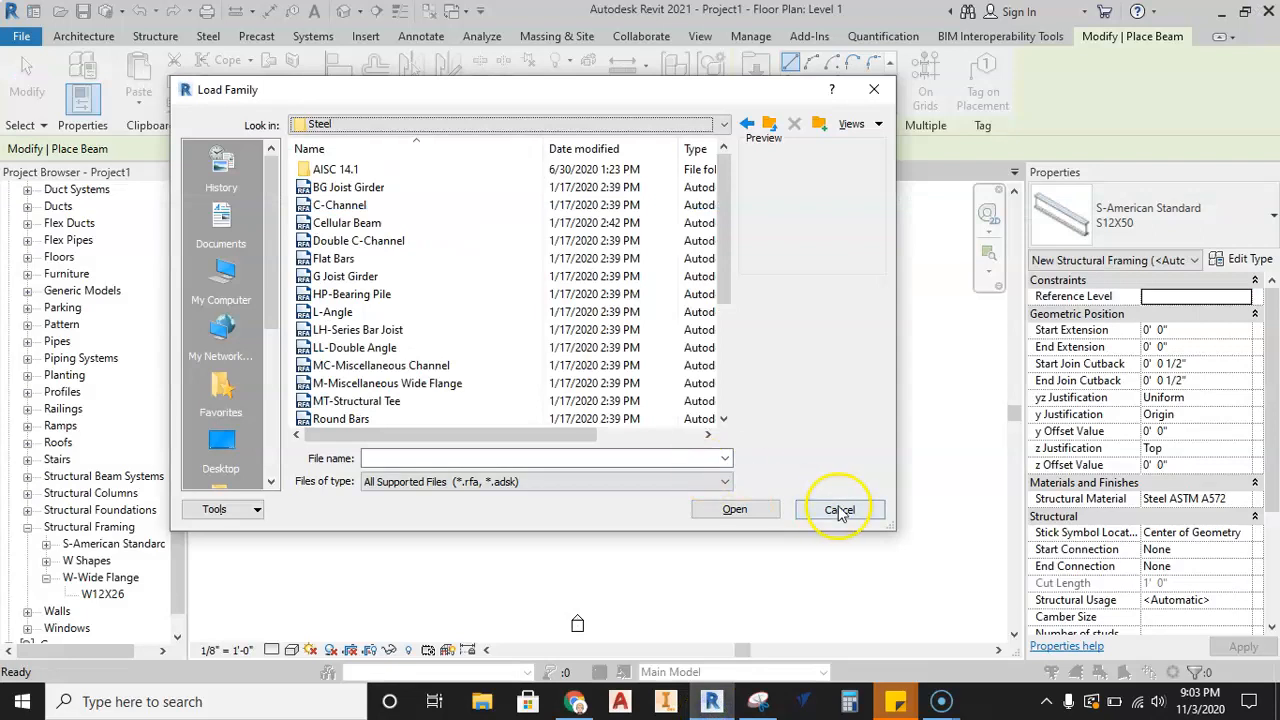
pyautogui.click(840, 509)
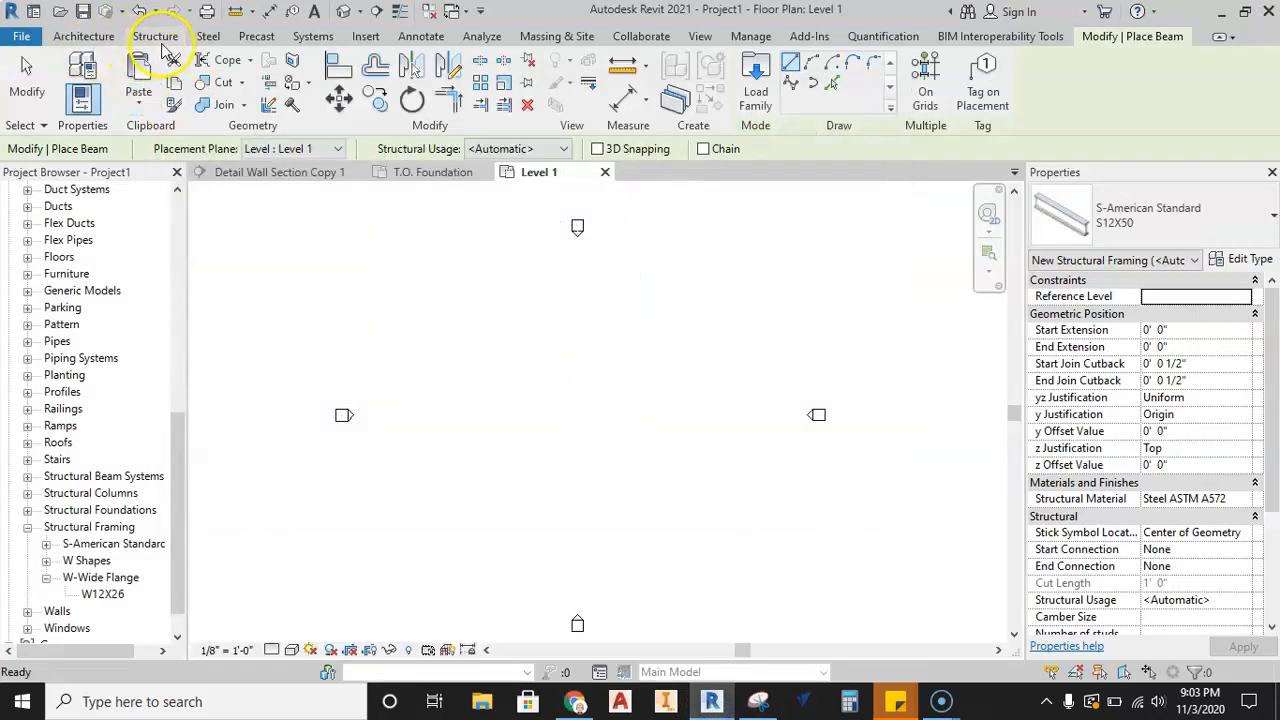
pyautogui.click(155, 36)
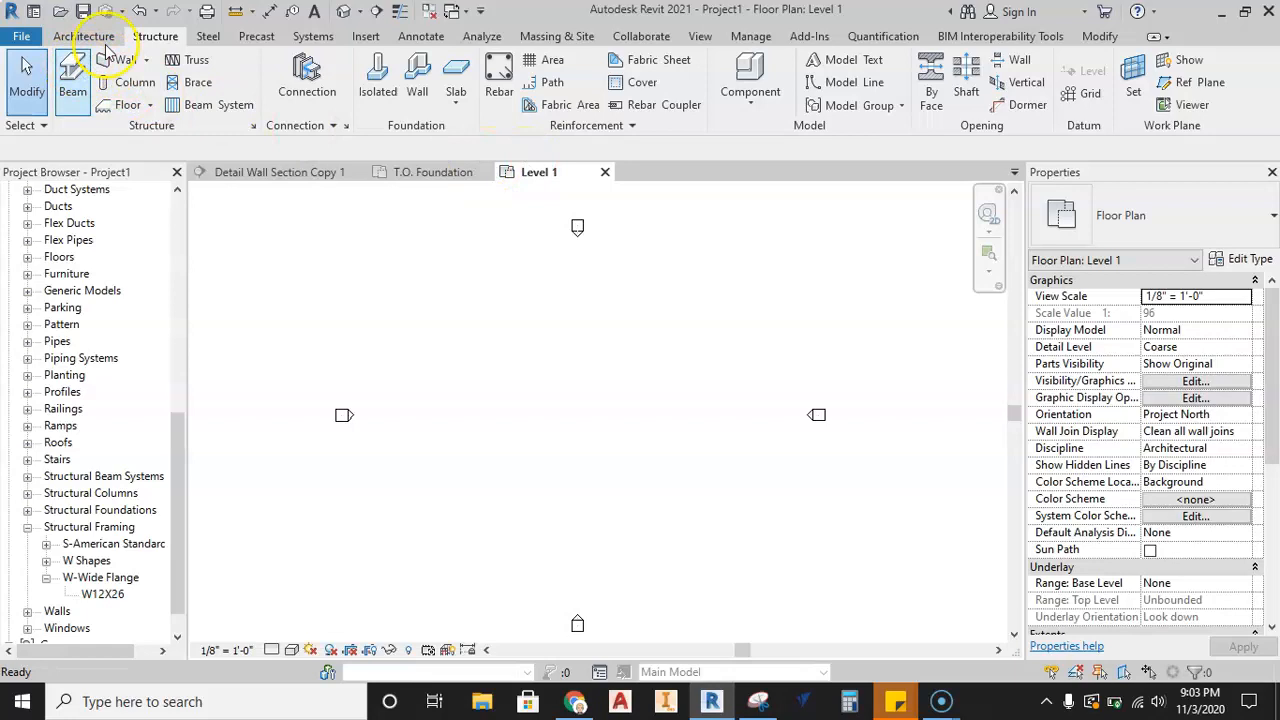
pyautogui.click(72, 75)
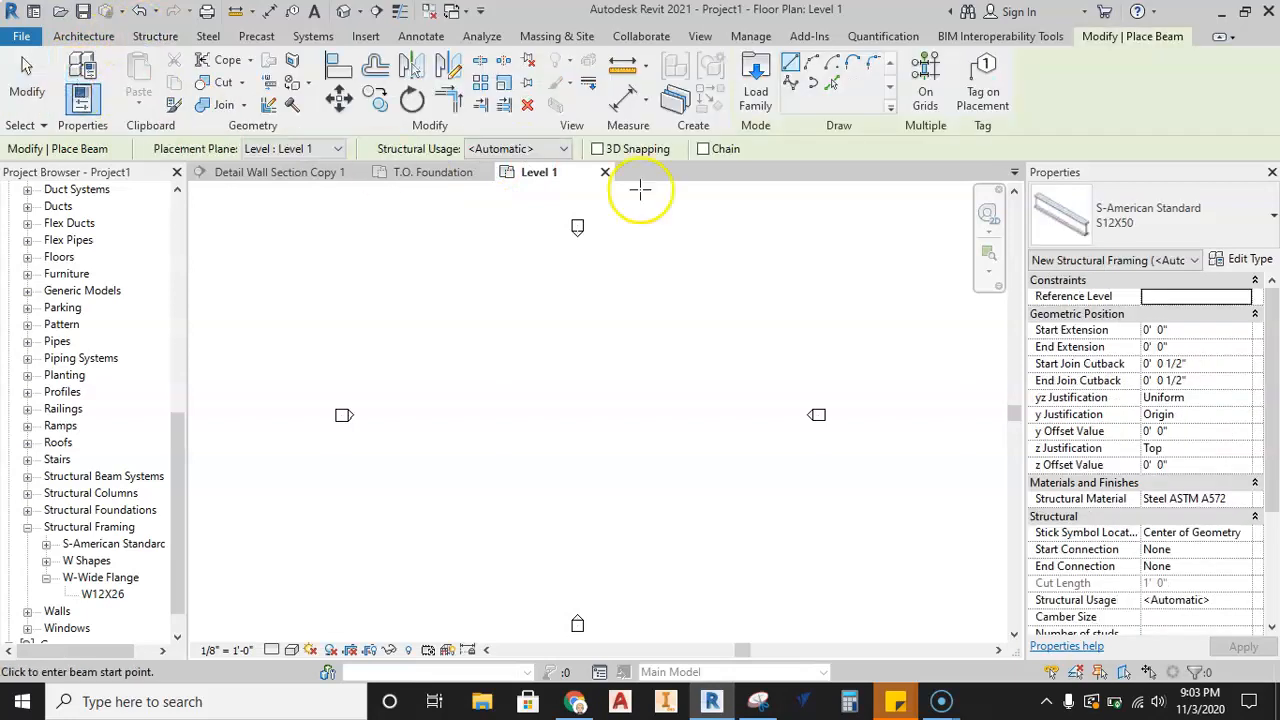
# Load W-Wide Flange (1).rfa from the refreshed Steel folder to show its types
pyautogui.click(755, 82)
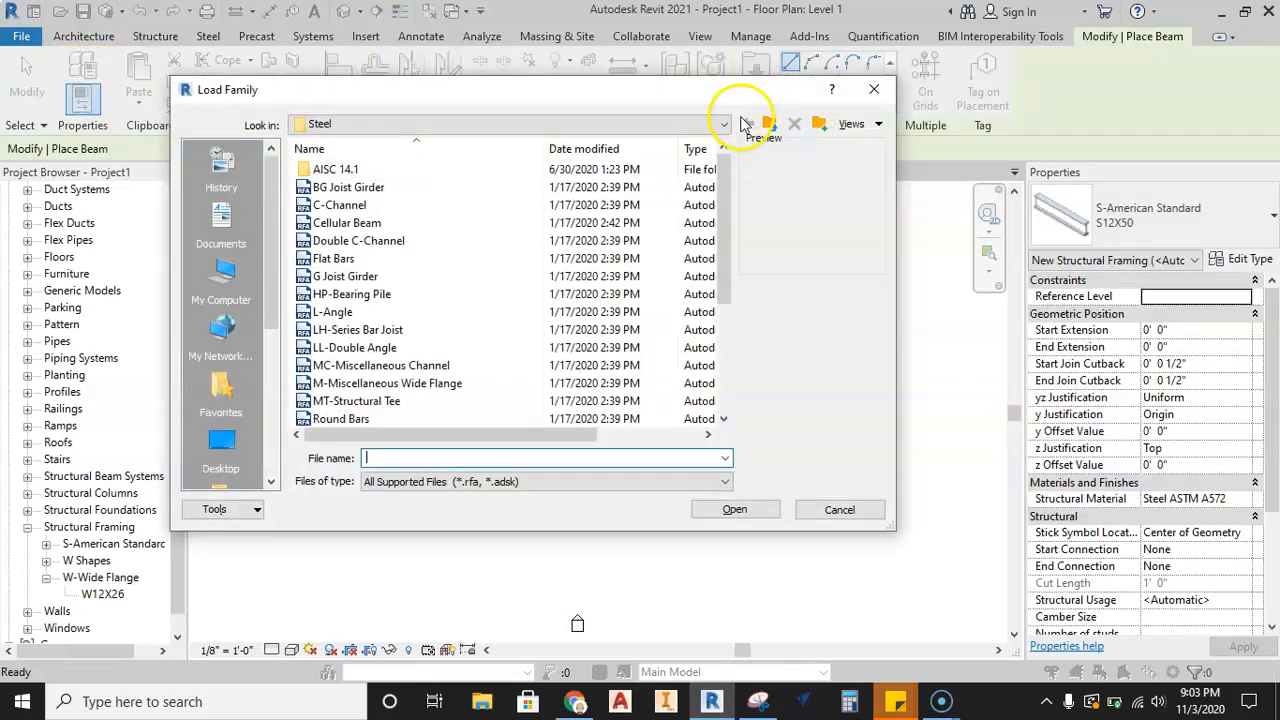
pyautogui.click(723, 124)
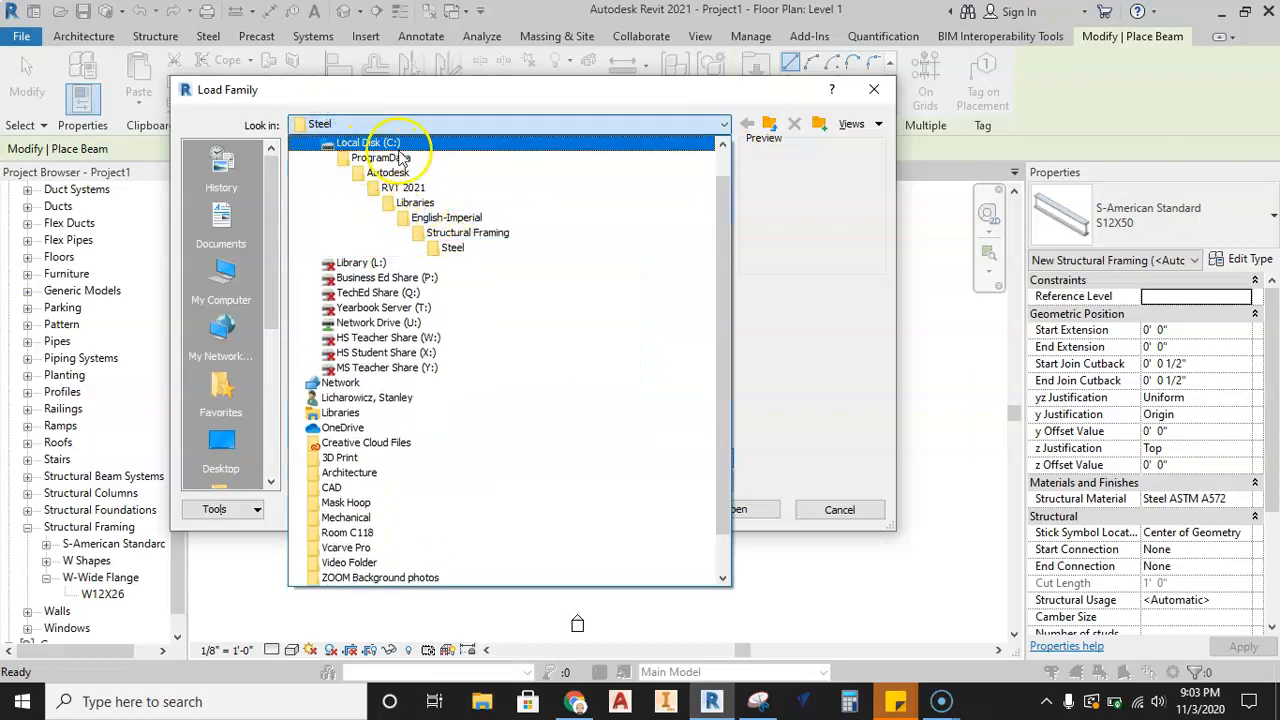
pyautogui.click(403, 187)
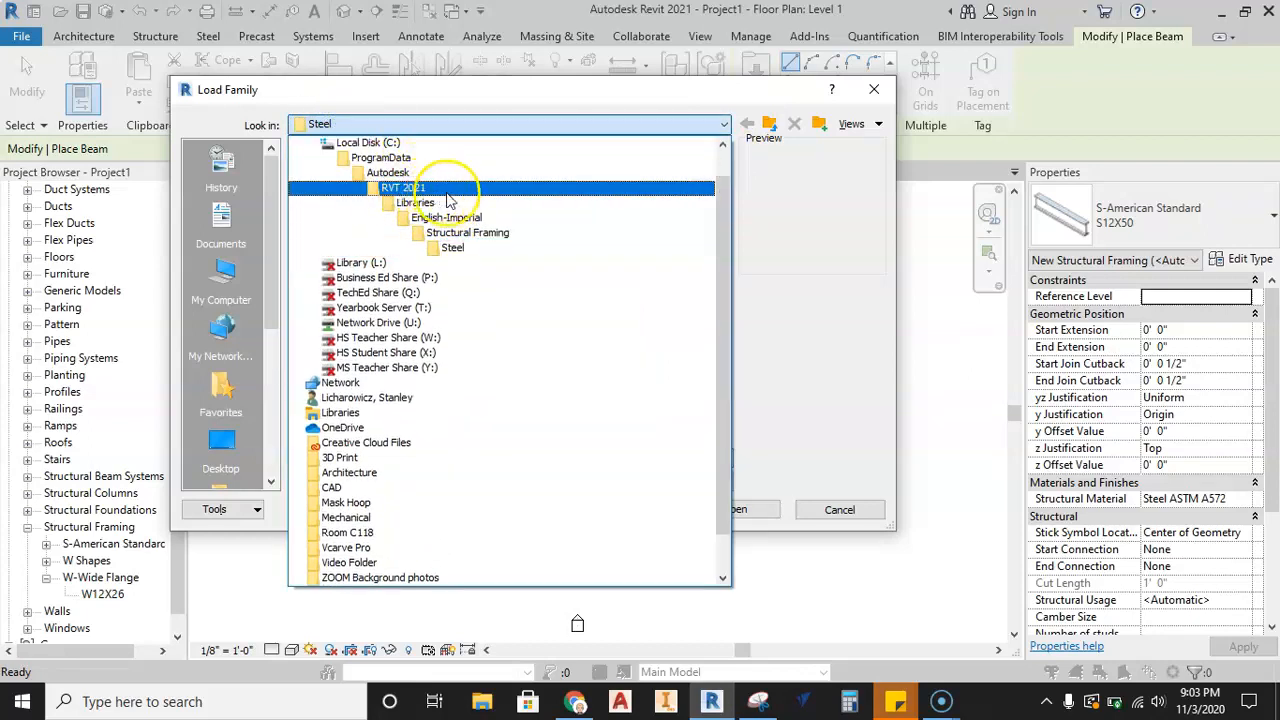
pyautogui.doubleClick(452, 247)
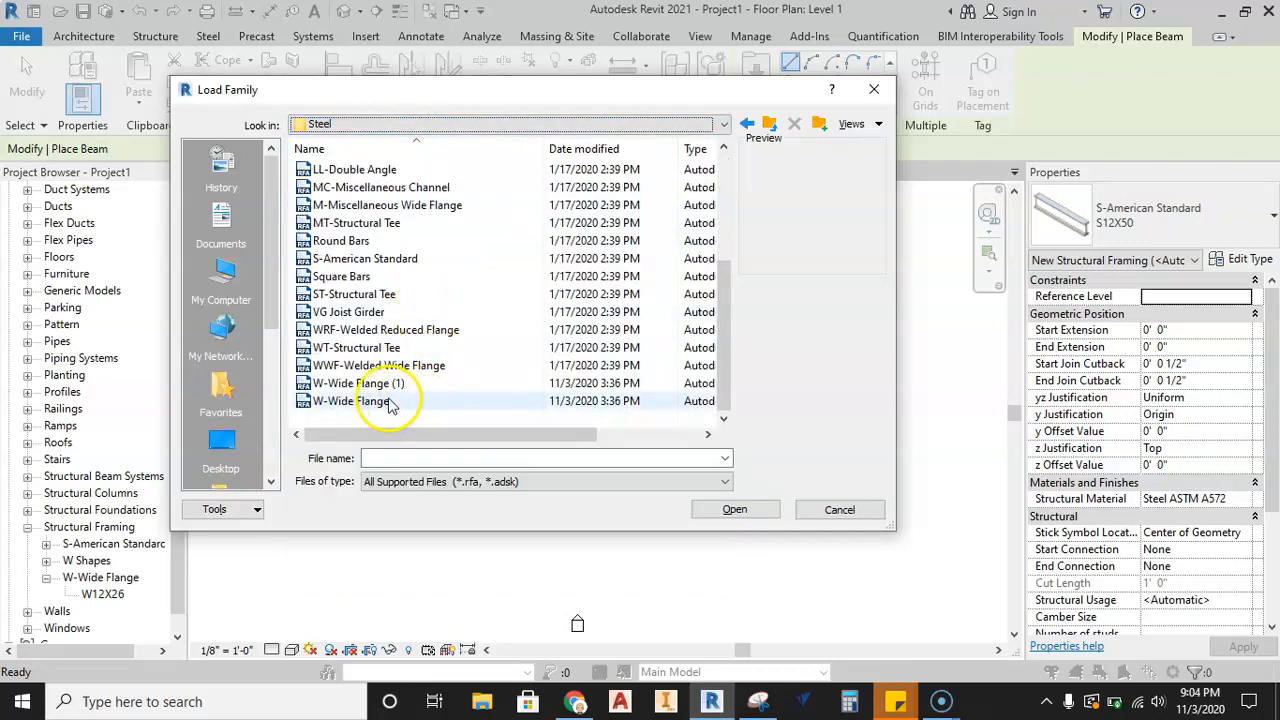
pyautogui.moveTo(350, 401)
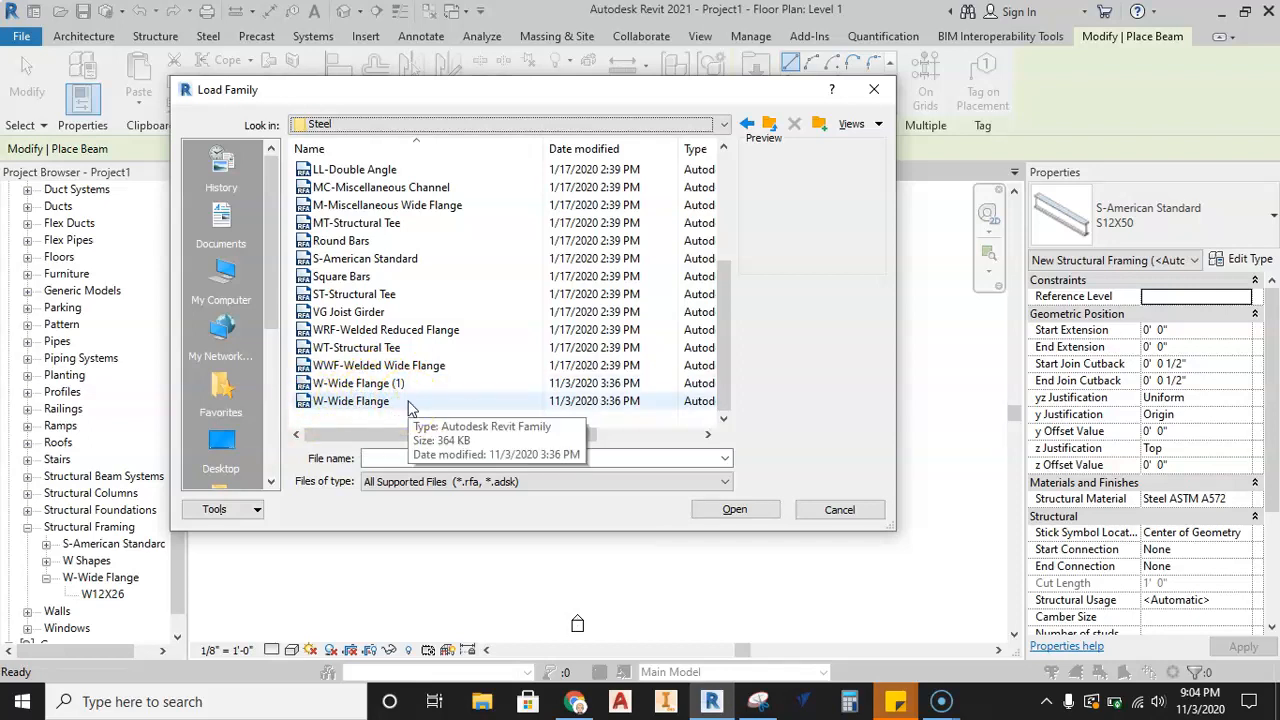
pyautogui.click(351, 401)
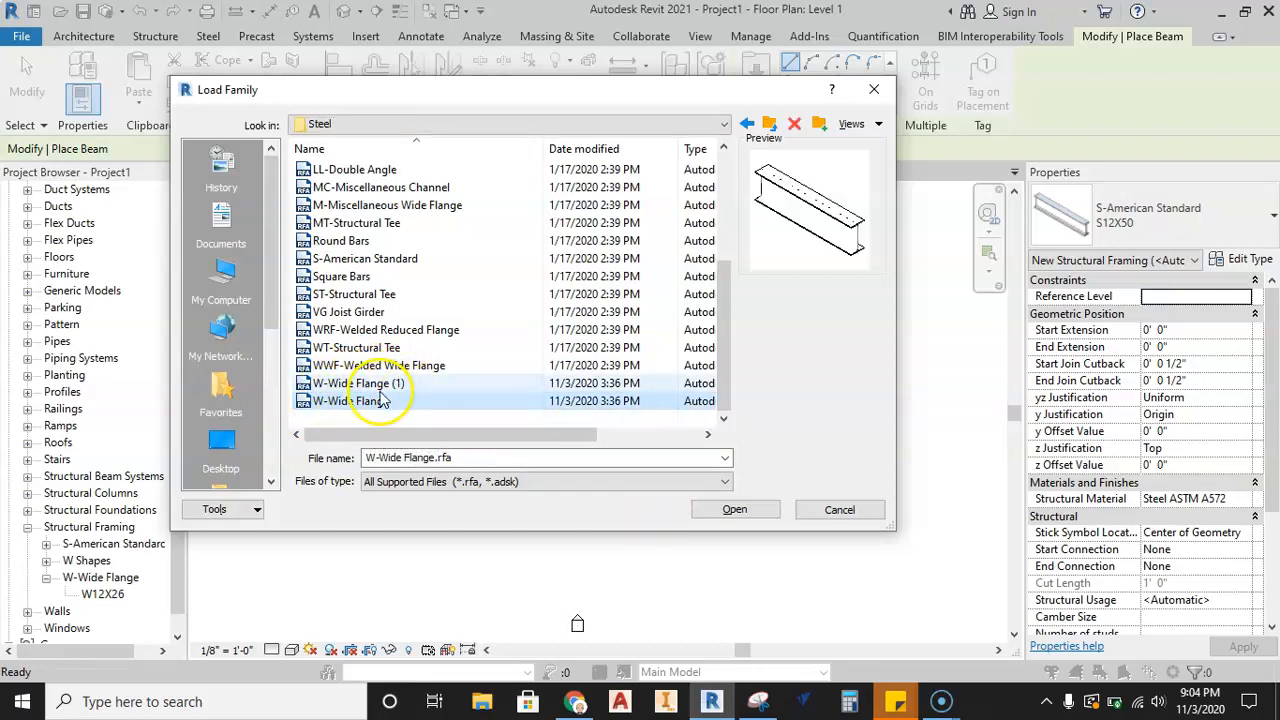
pyautogui.click(734, 509)
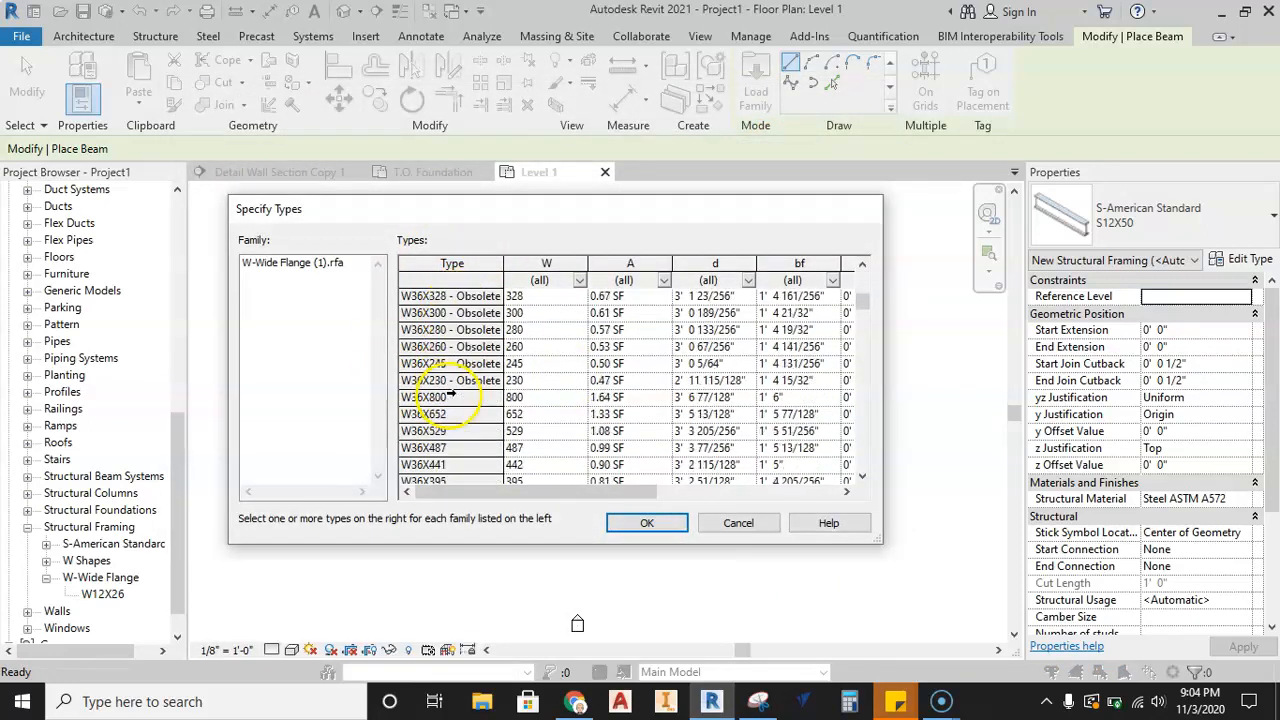
pyautogui.scroll(-3)
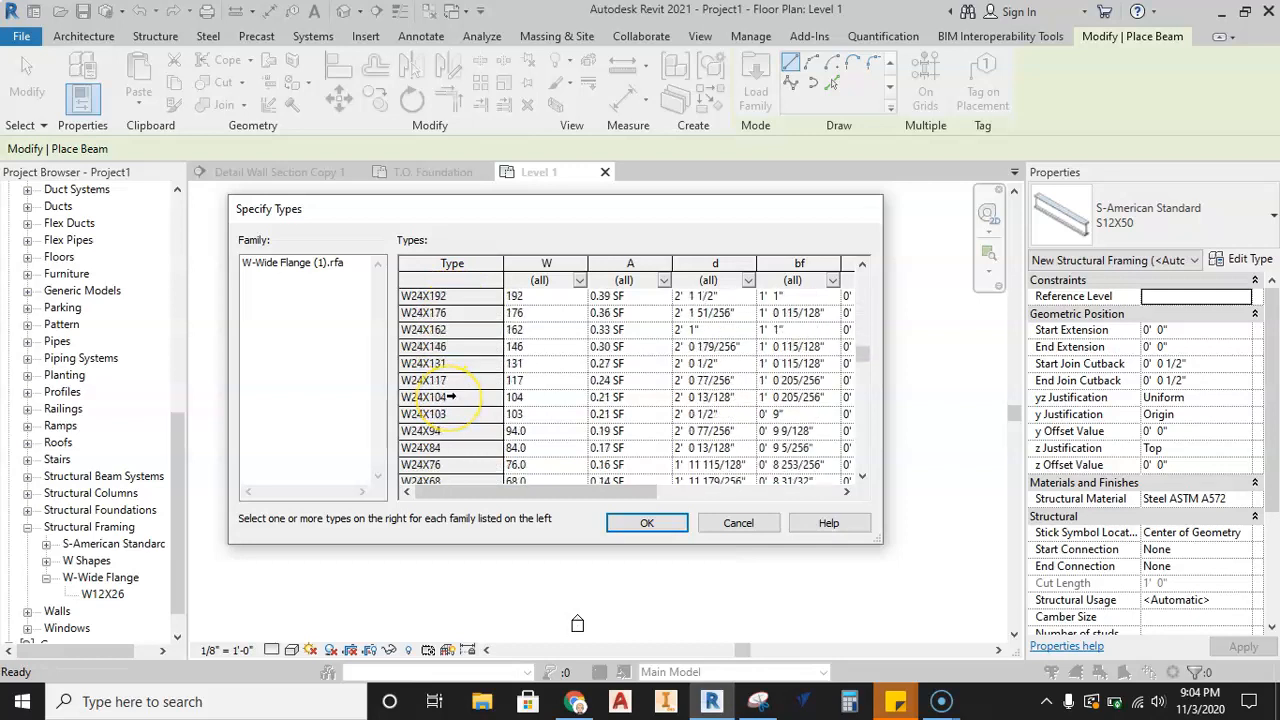